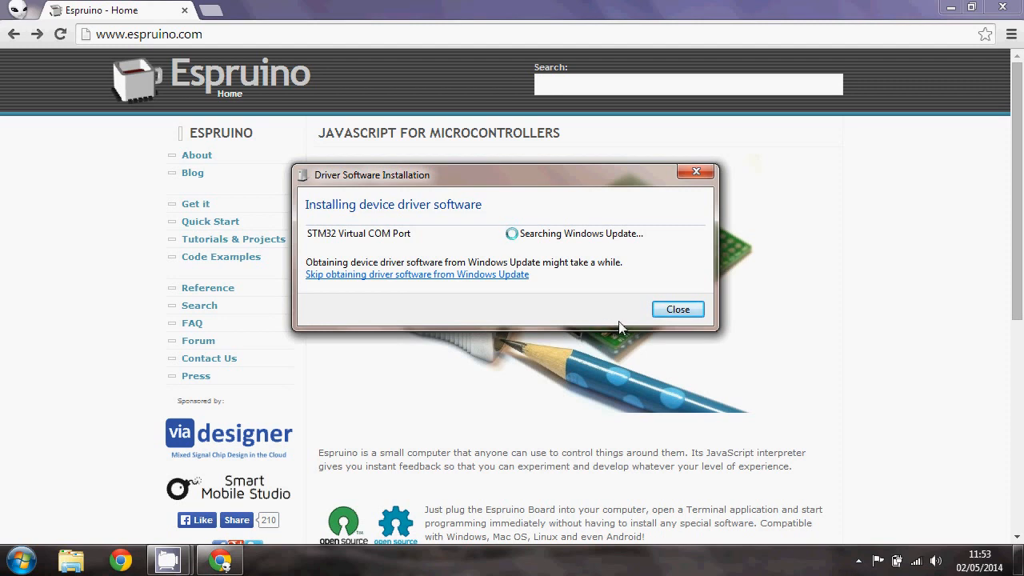
mouse_move(243, 227)
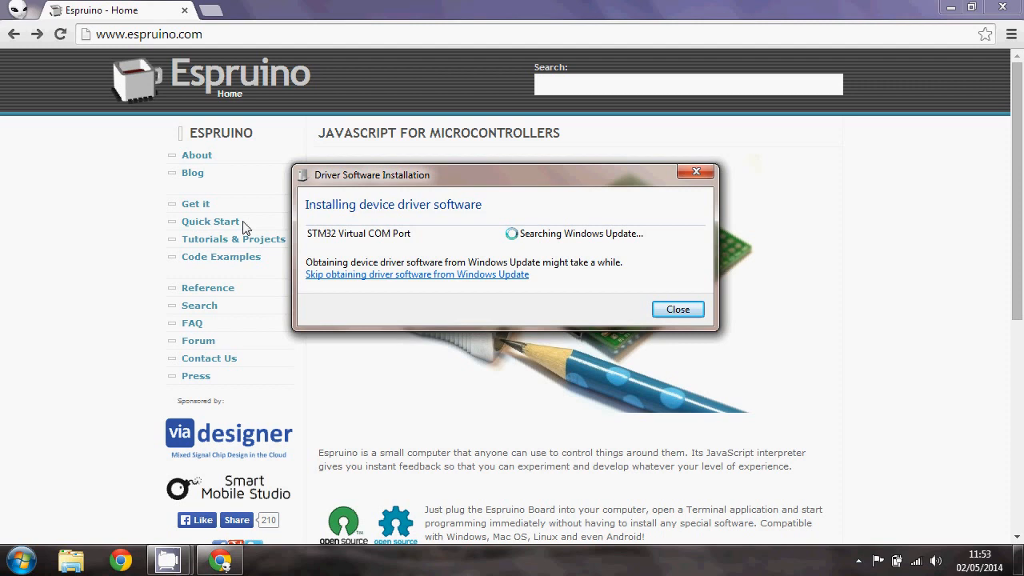
mouse_move(195, 227)
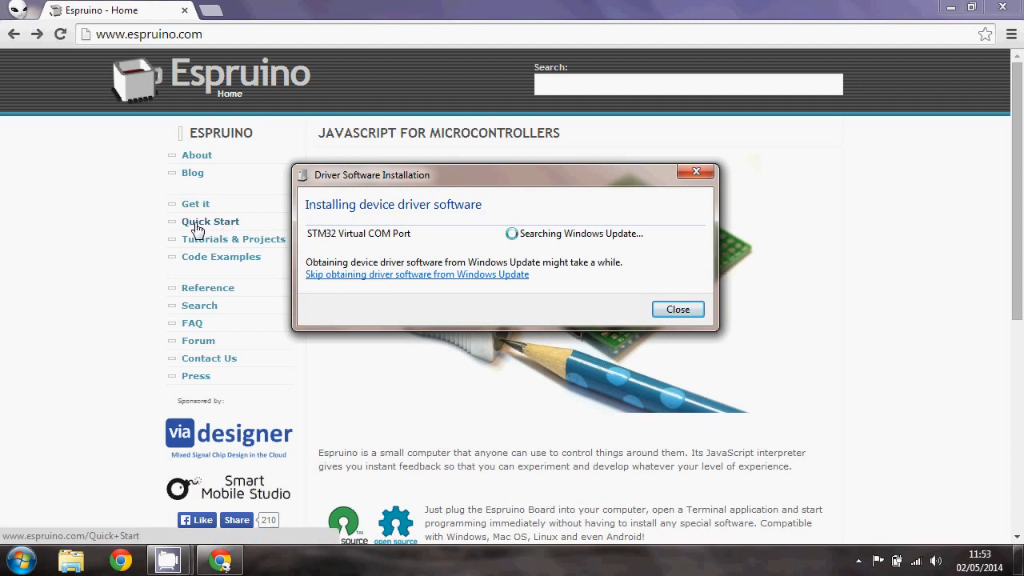
mouse_move(489, 258)
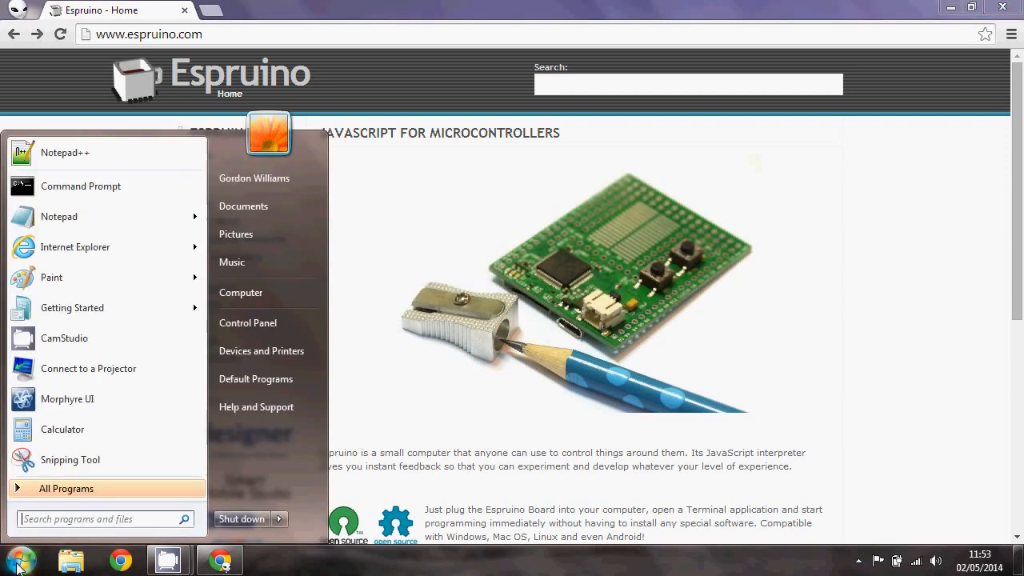
mouse_move(262, 351)
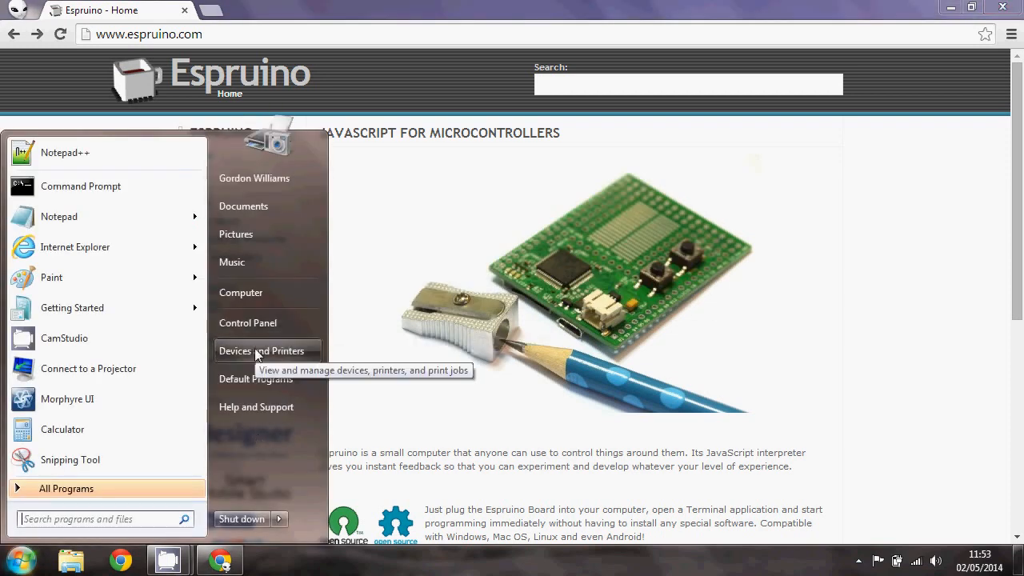
click(261, 350)
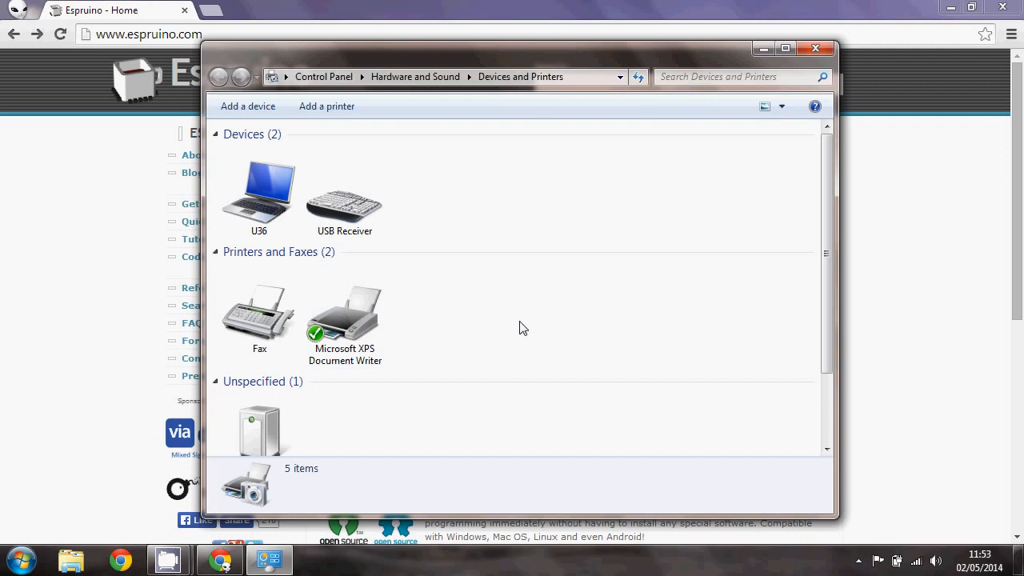
scroll(down, 3)
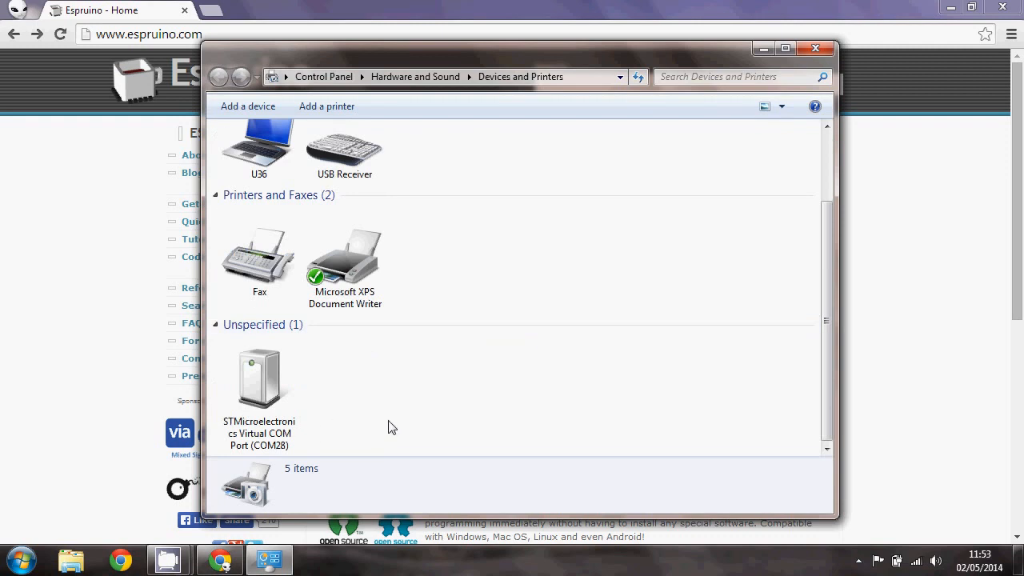
click(259, 376)
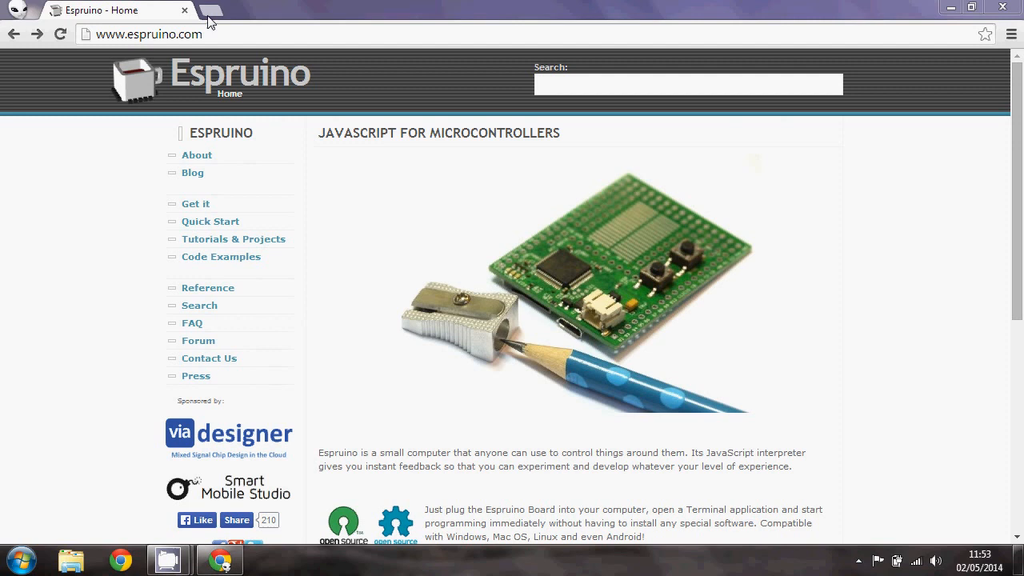
Search 'espruino' in the Chrome Web Store and install the Espruino Web IDE app
click(210, 9)
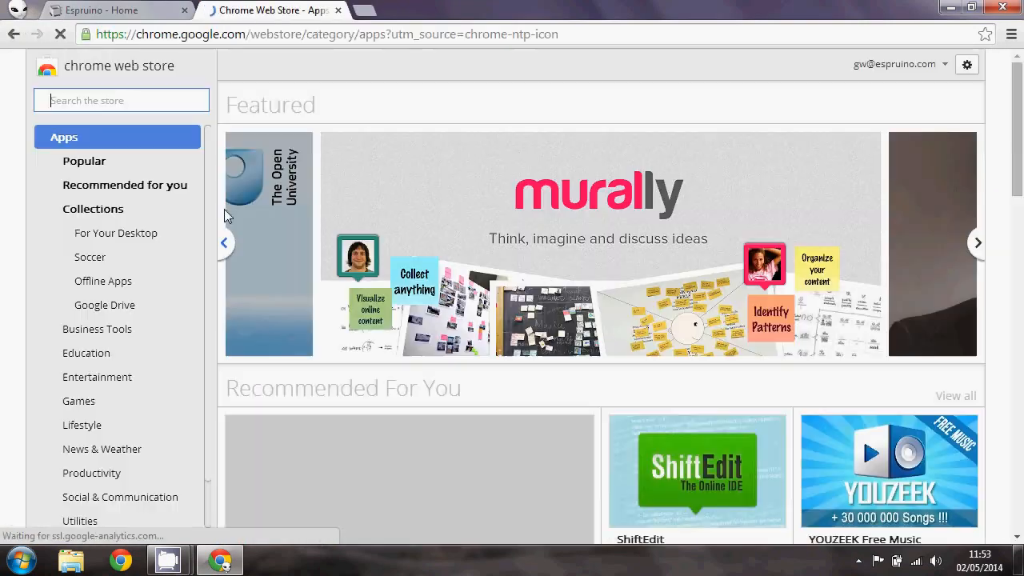
text(e)
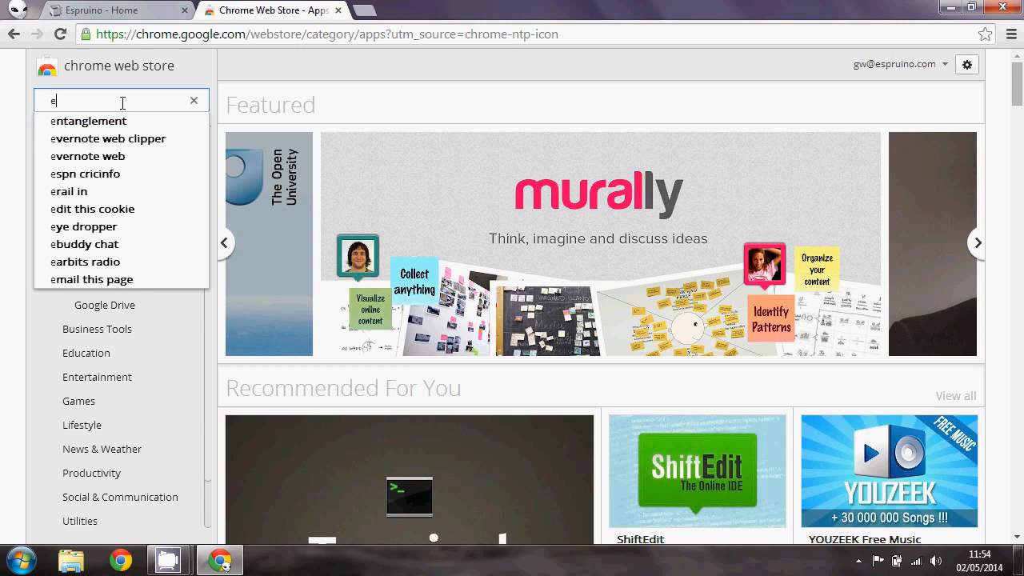
text(spruino)
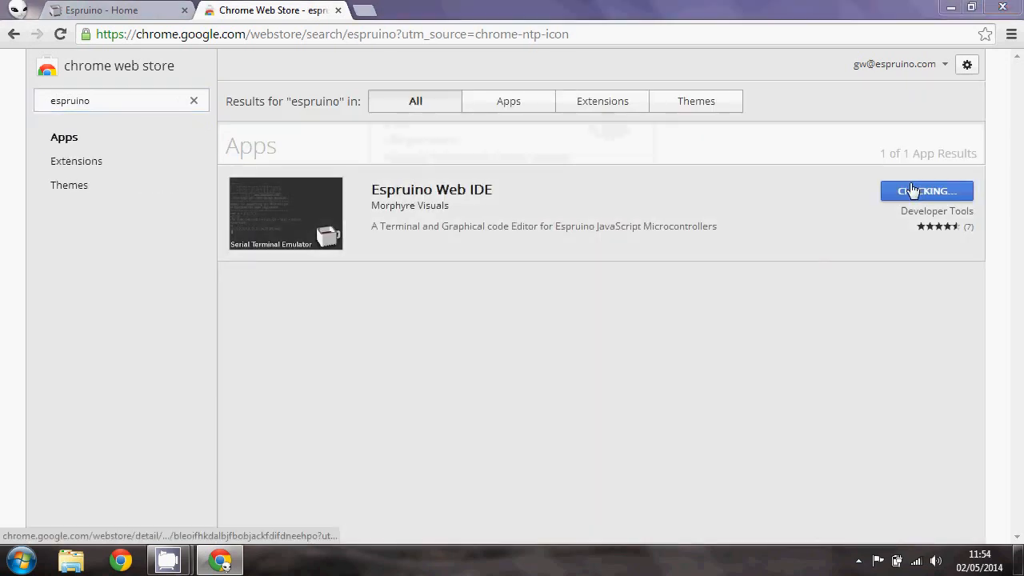
click(268, 560)
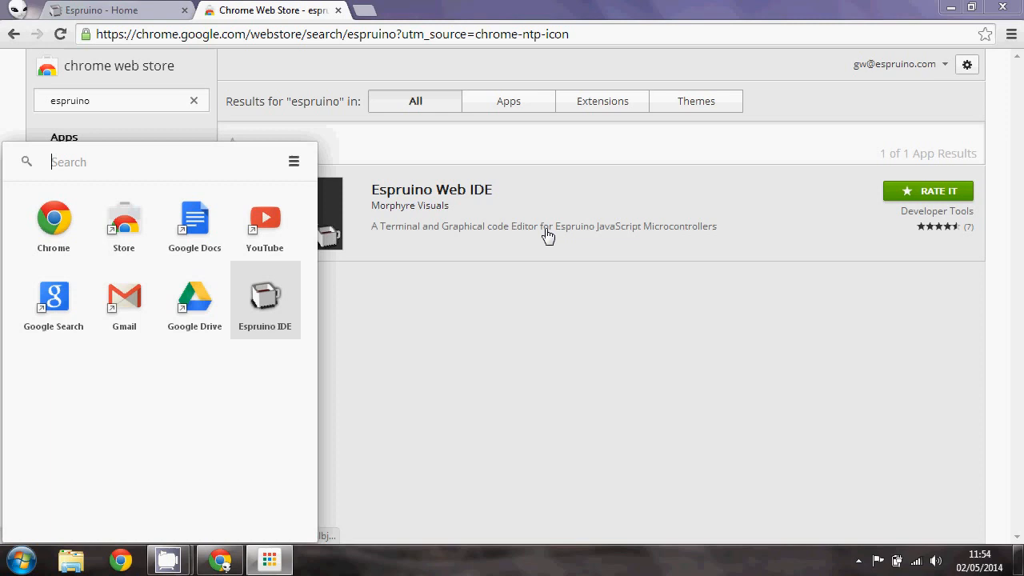
mouse_move(531, 289)
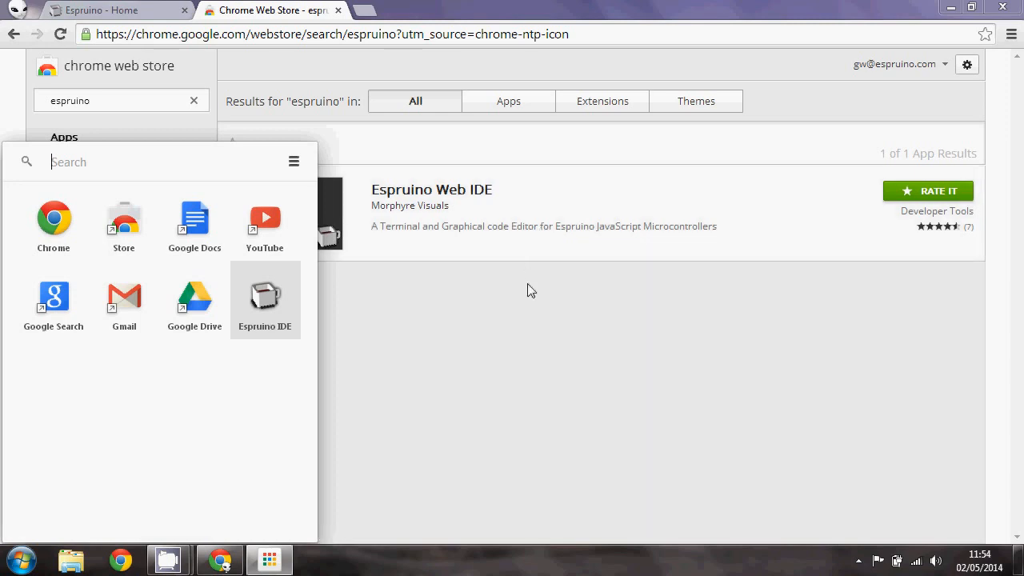
mouse_move(518, 307)
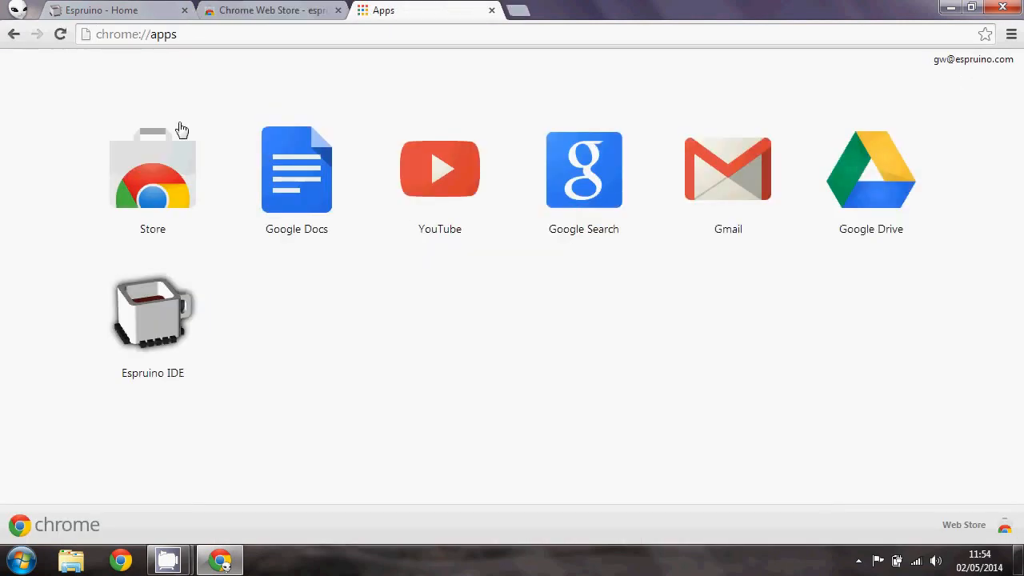
right_click(152, 311)
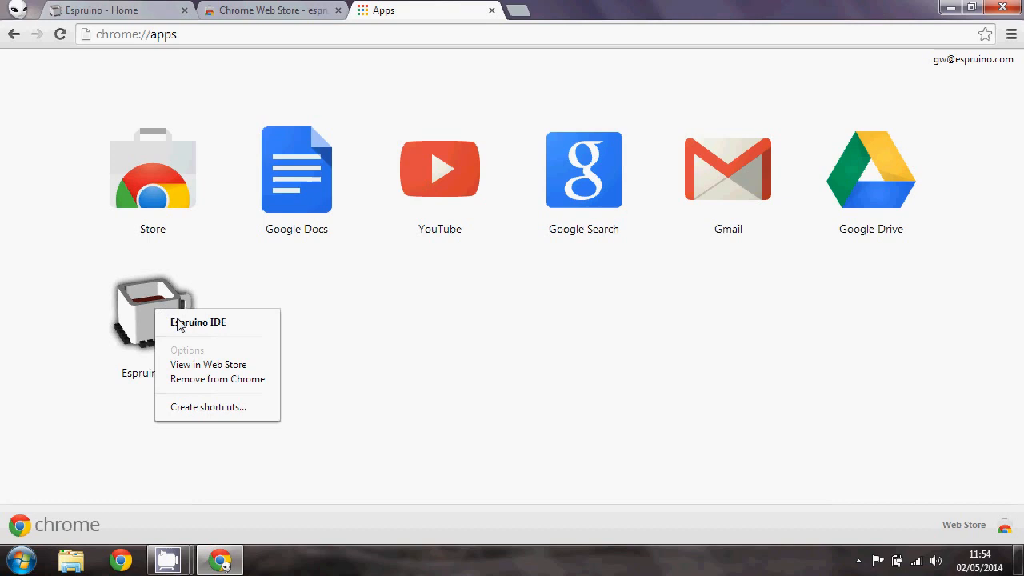
mouse_move(136, 327)
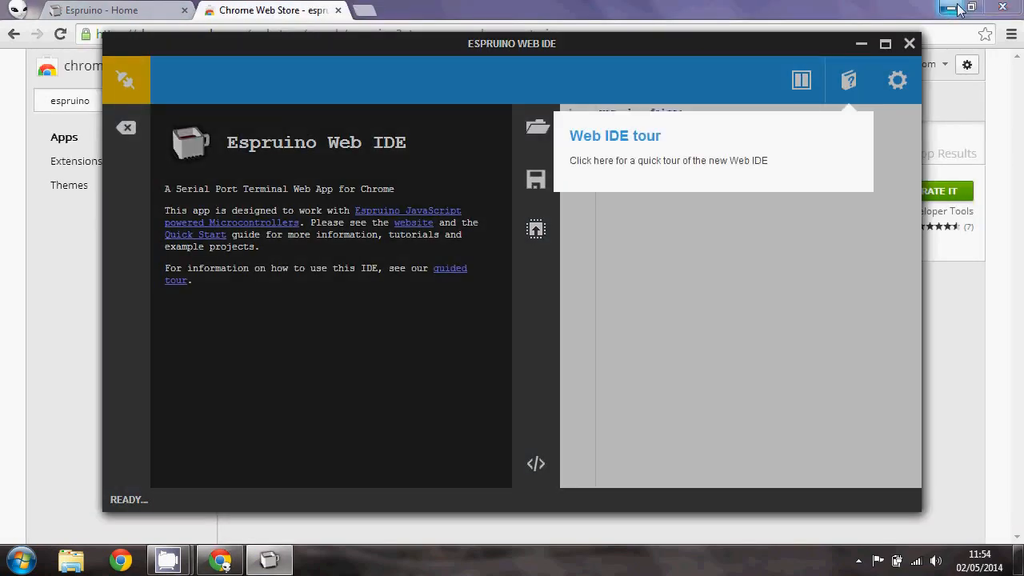
Maximize the Espruino Web IDE window to fill the screen
click(885, 44)
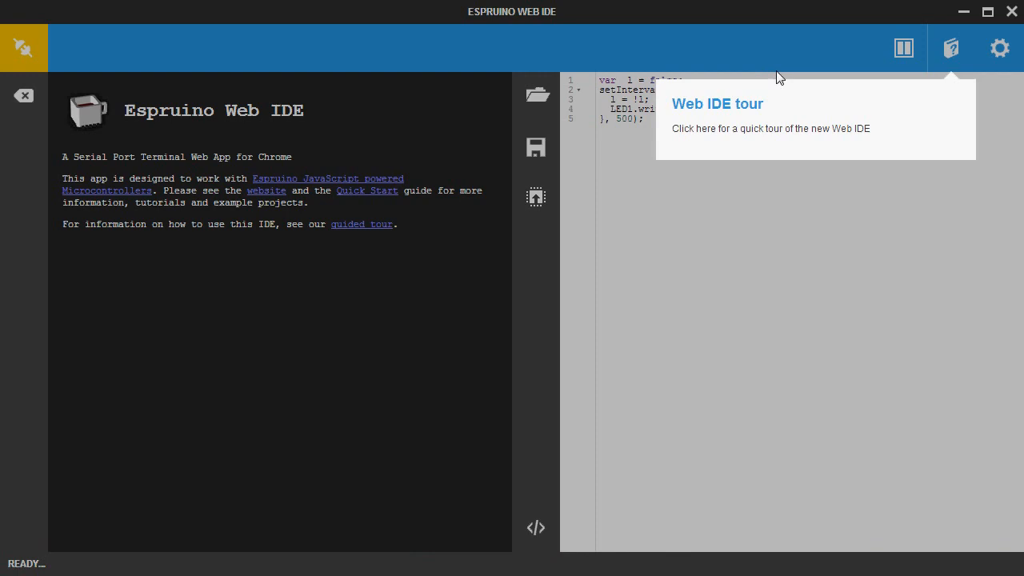
mouse_move(947, 68)
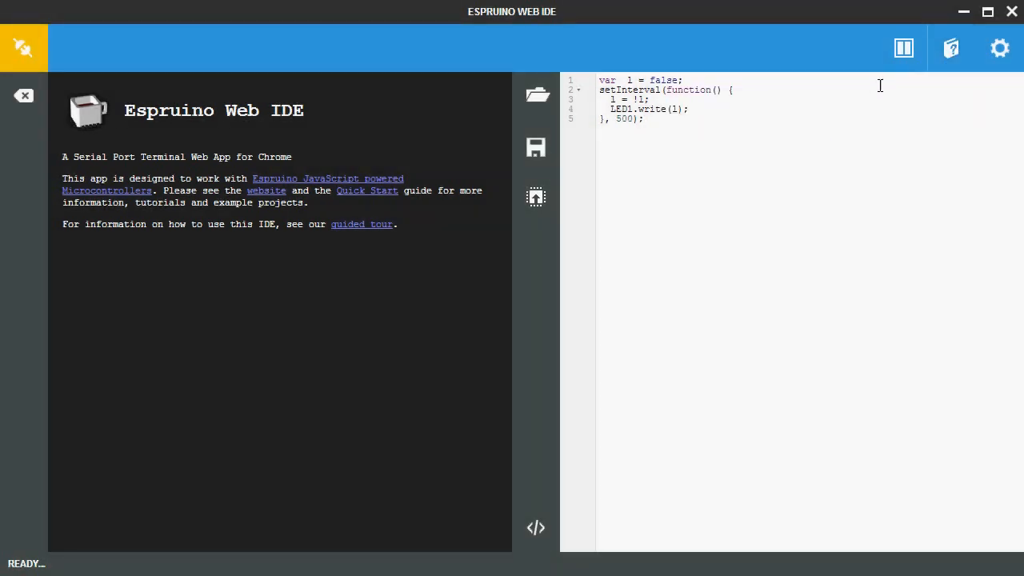
mouse_move(292, 288)
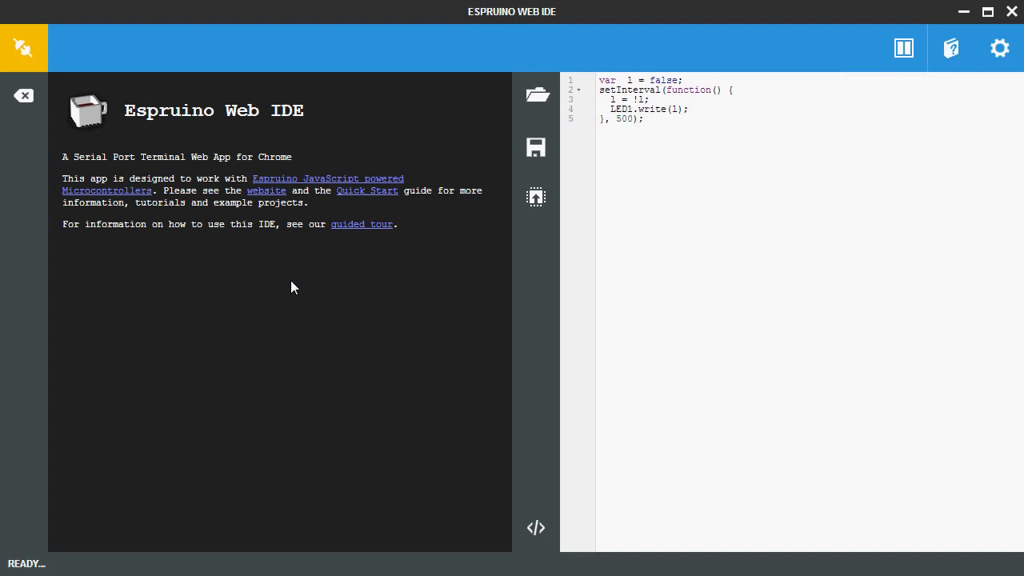
mouse_move(307, 289)
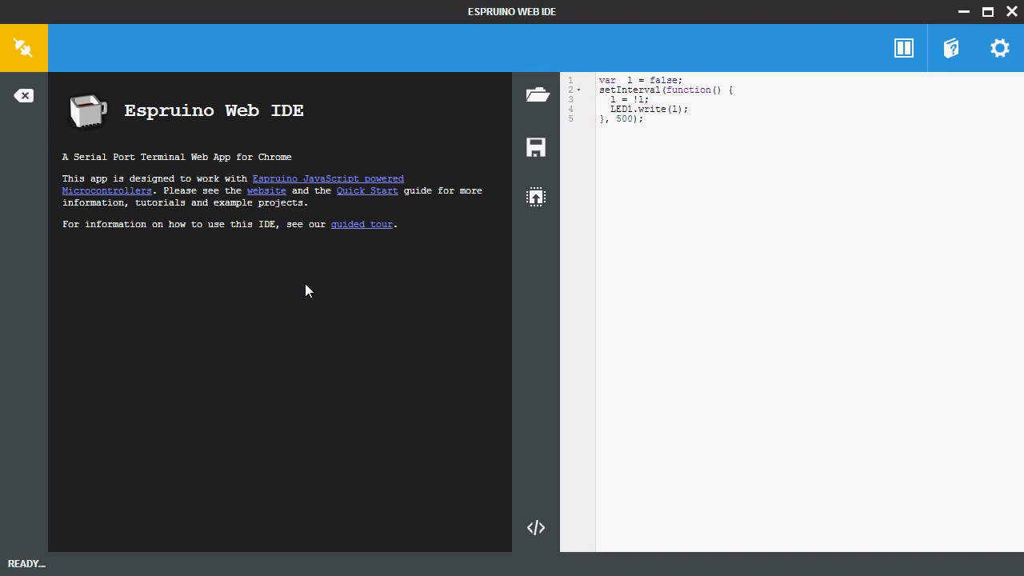
mouse_move(72, 103)
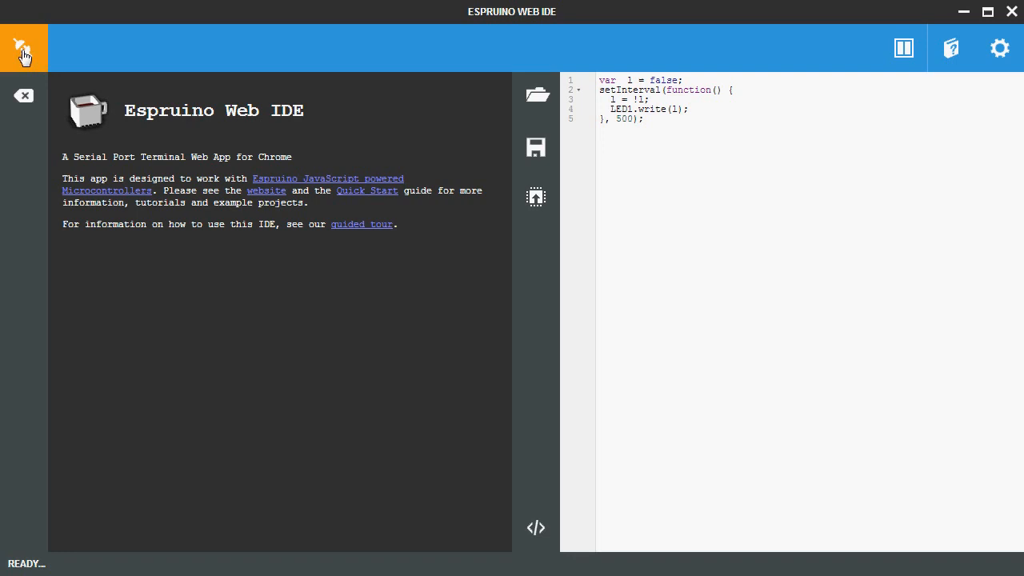
Connect the IDE to the board on port COM28
click(22, 48)
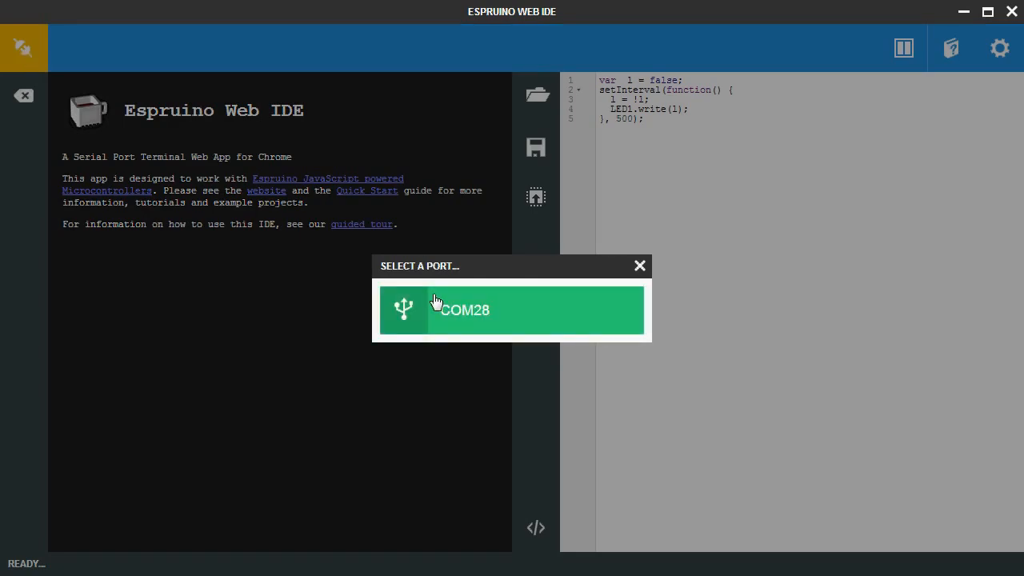
mouse_move(493, 310)
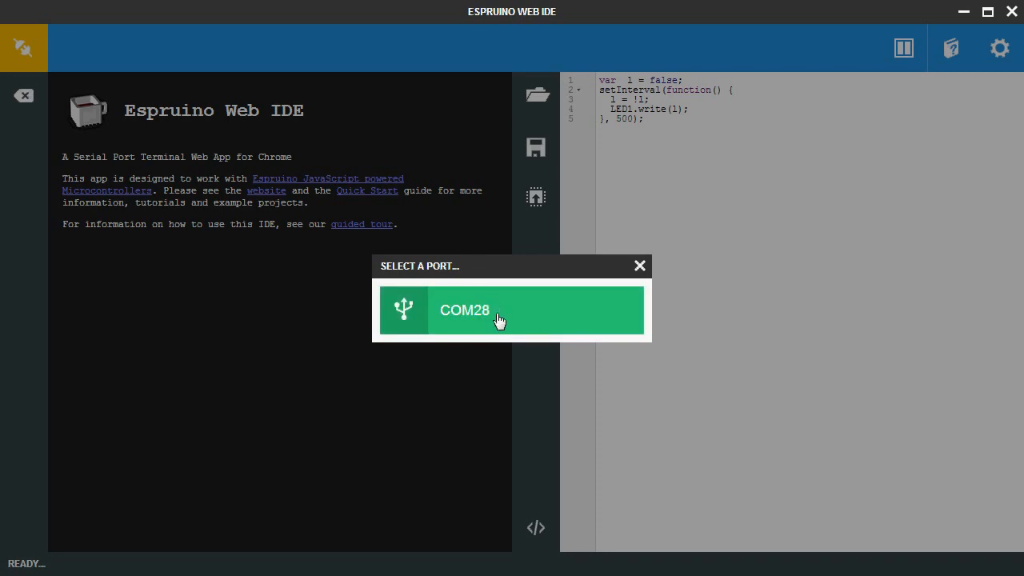
click(488, 311)
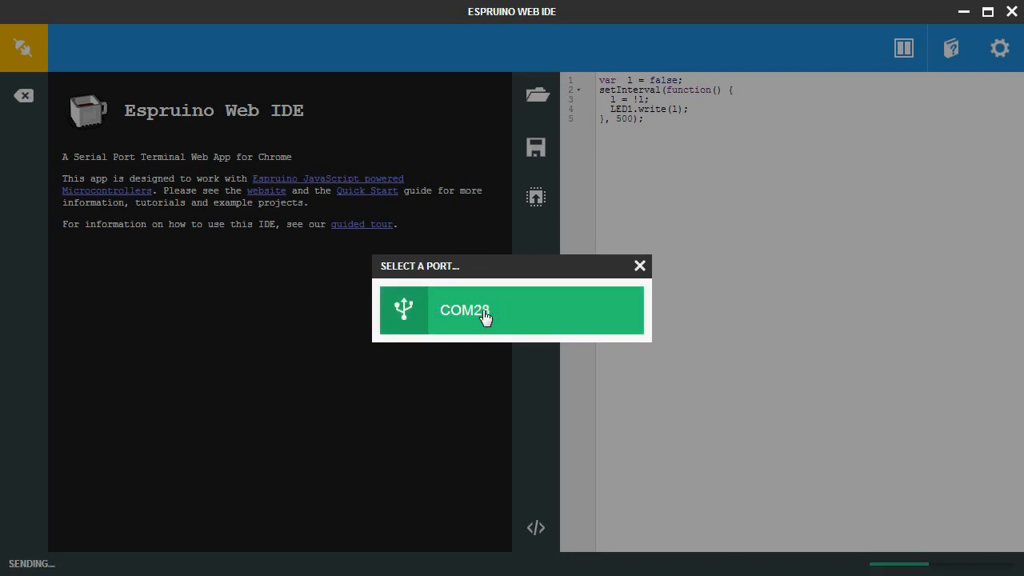
click(483, 310)
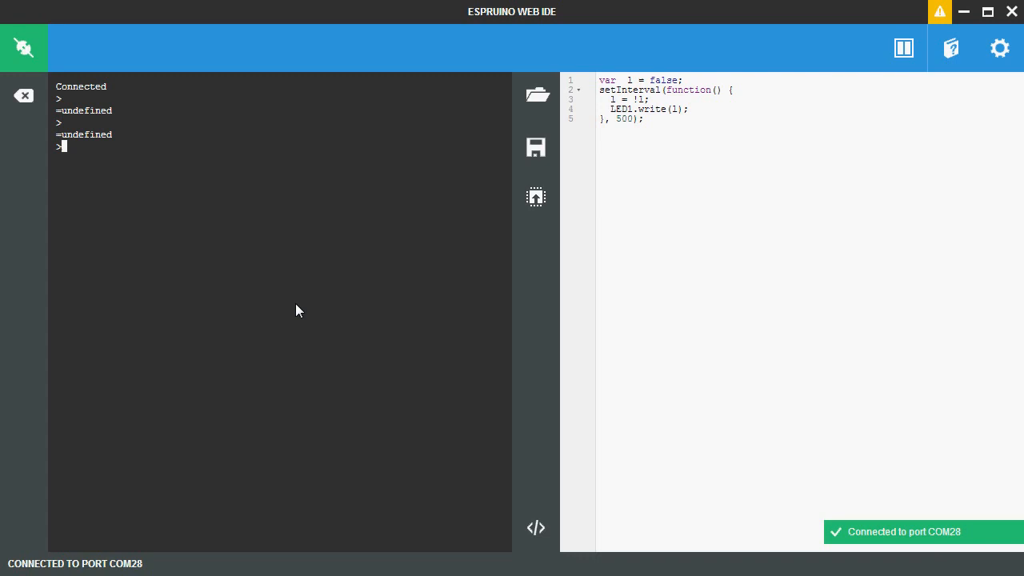
Run 1+2 and LED1.set() in the terminal on the board
text(1+2)
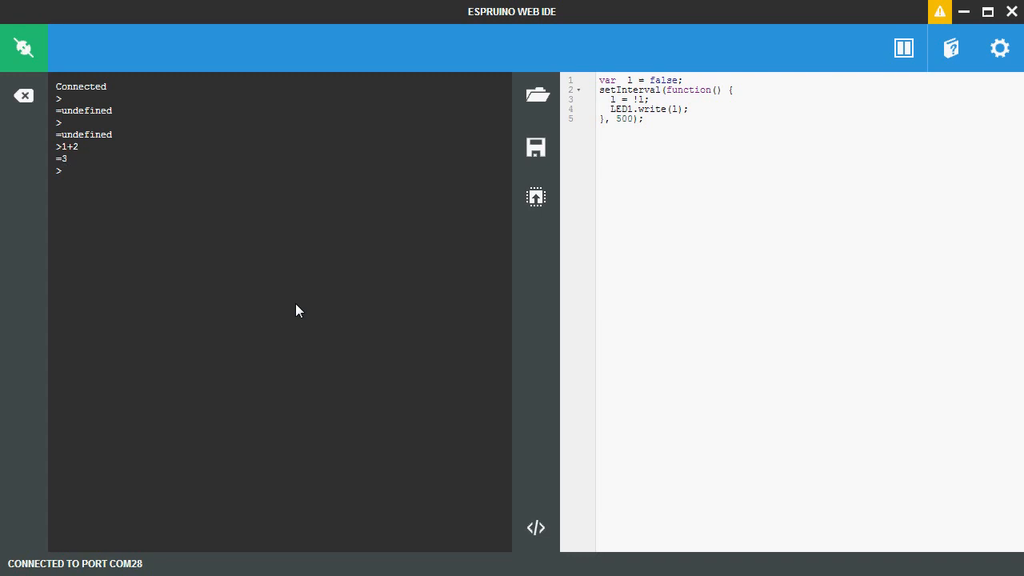
text(LED1)
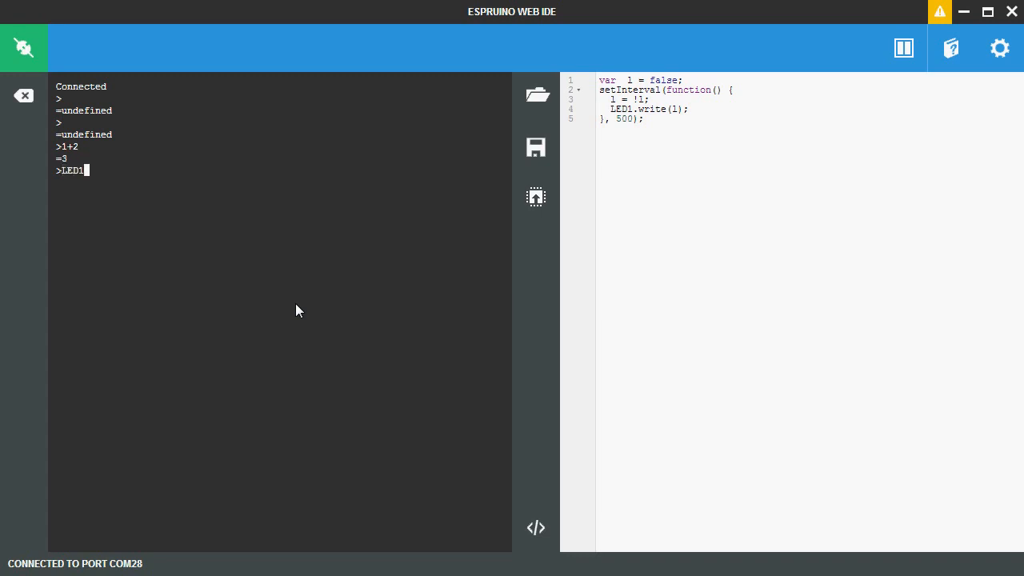
text(.set())
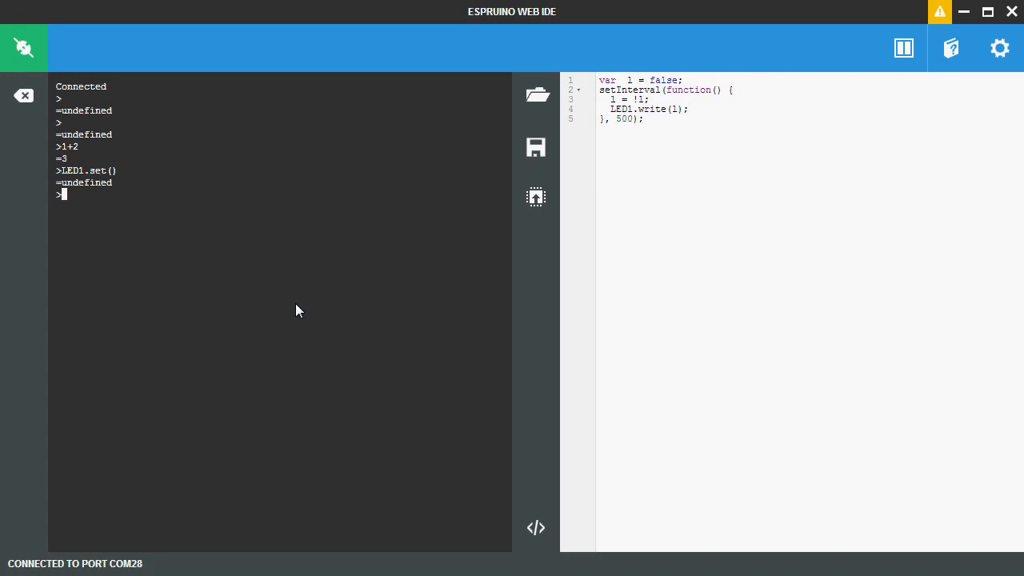
mouse_move(380, 251)
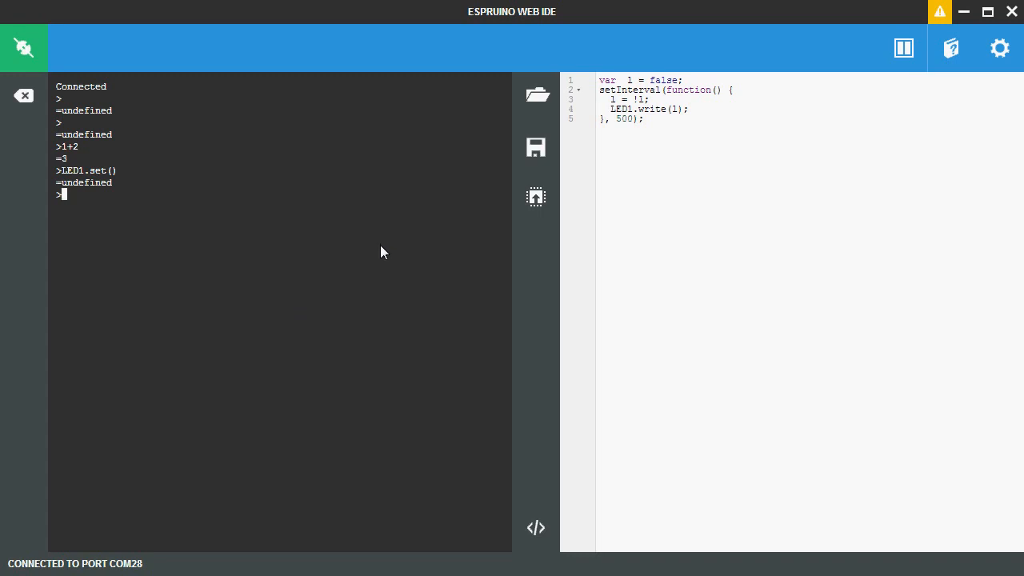
mouse_move(323, 234)
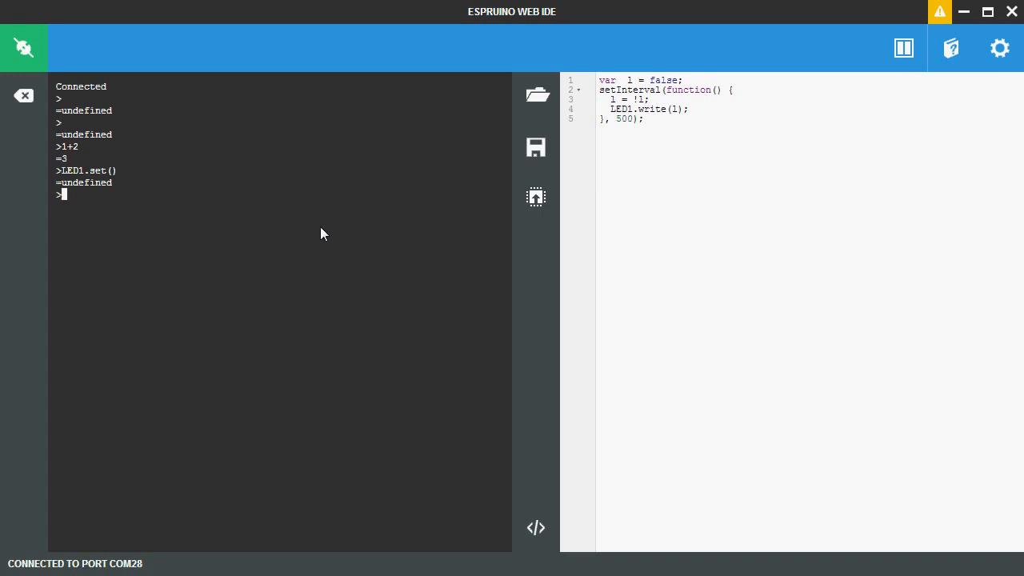
mouse_move(314, 232)
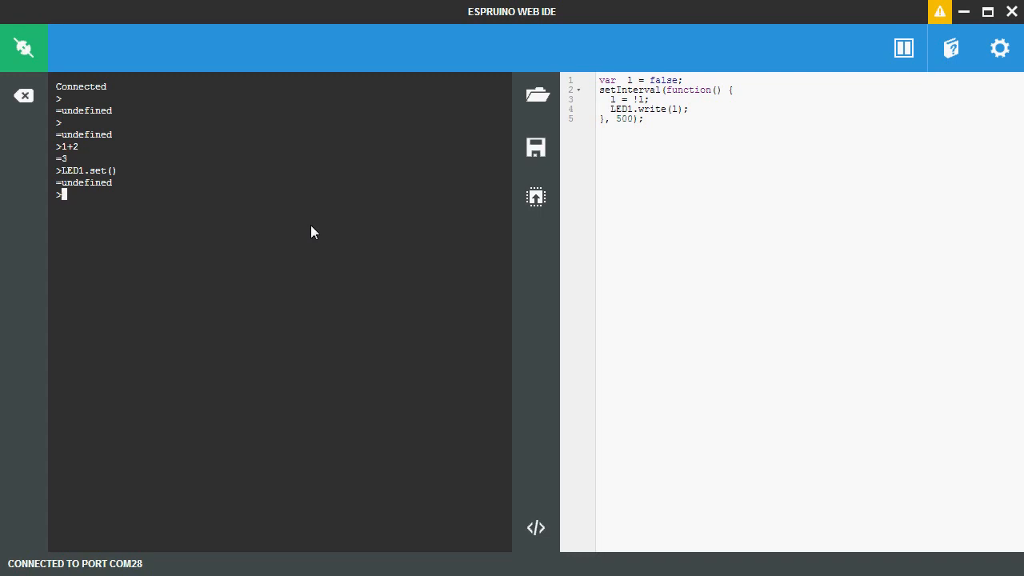
mouse_move(307, 230)
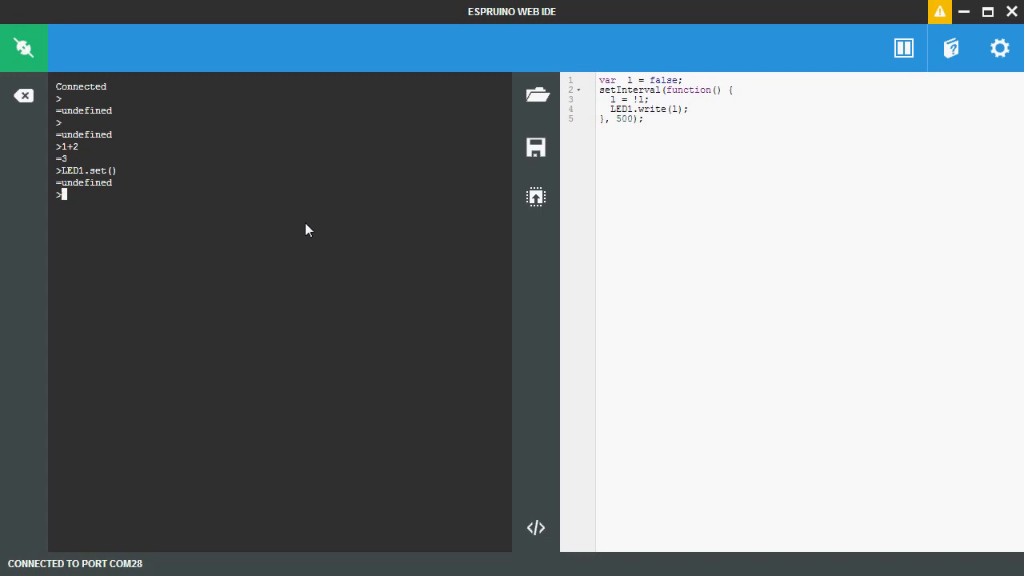
mouse_move(873, 96)
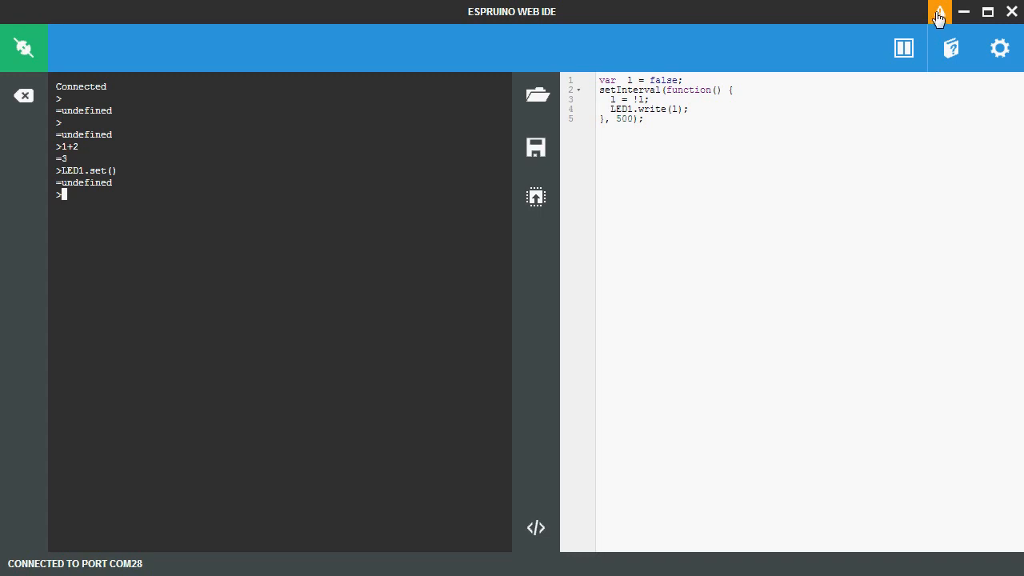
Start Flash Firmware from the Flasher section of Settings
click(998, 48)
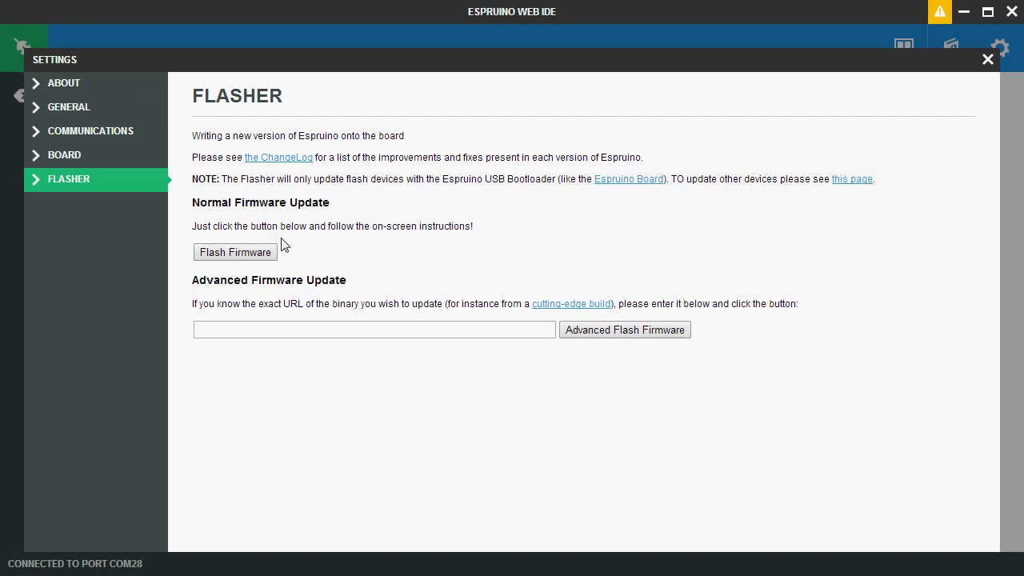
mouse_move(376, 254)
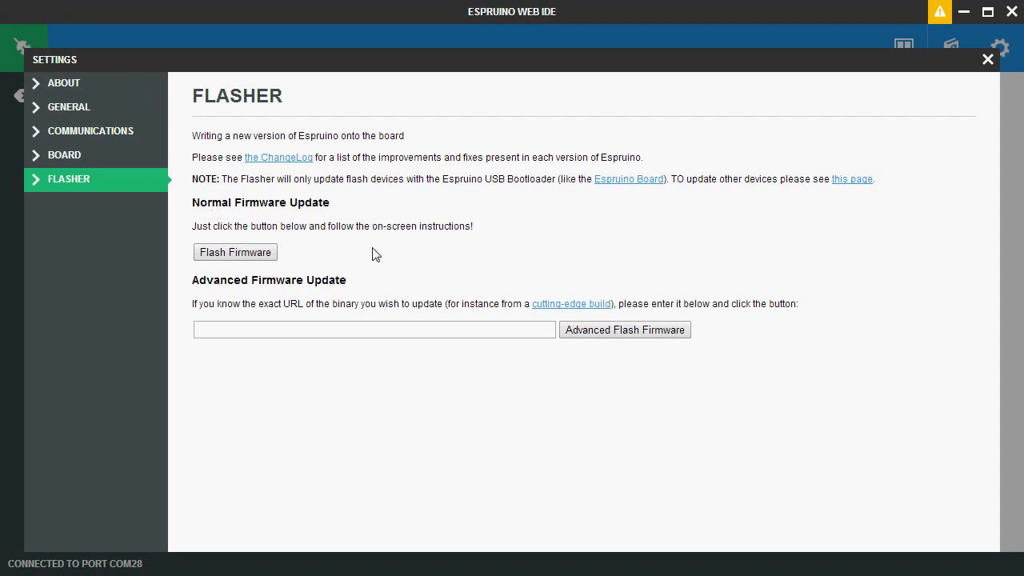
mouse_move(235, 253)
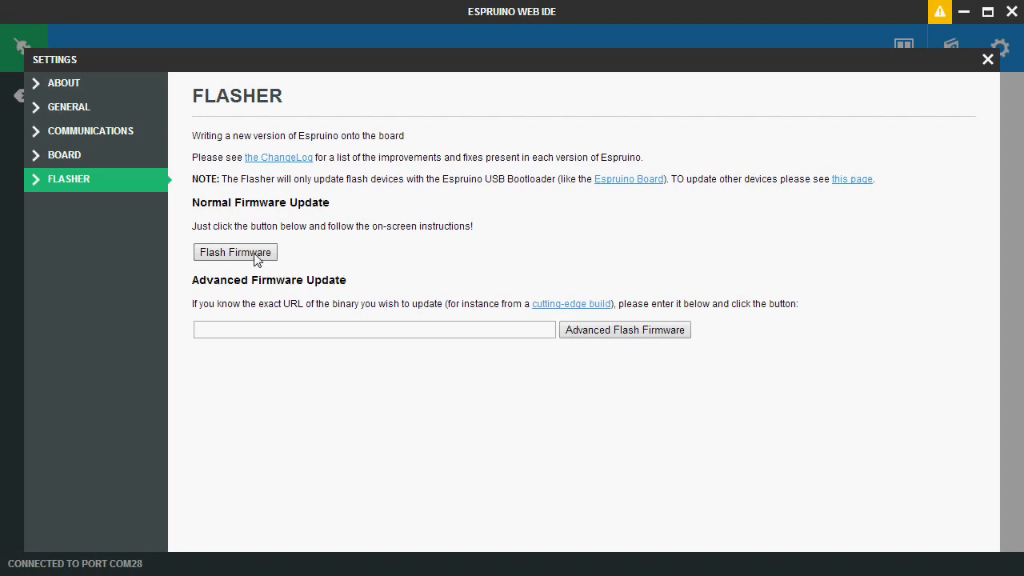
click(235, 253)
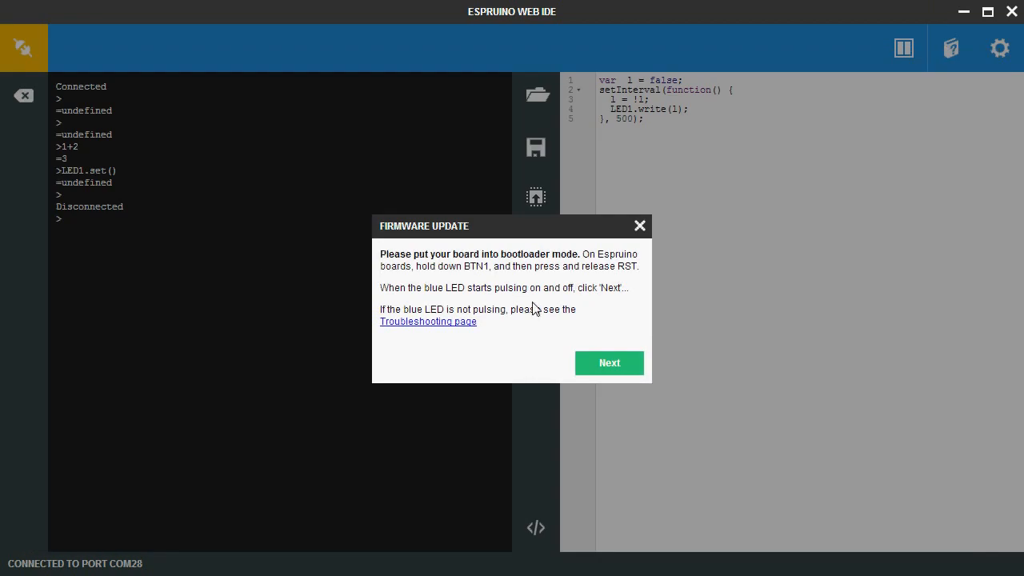
mouse_move(444, 275)
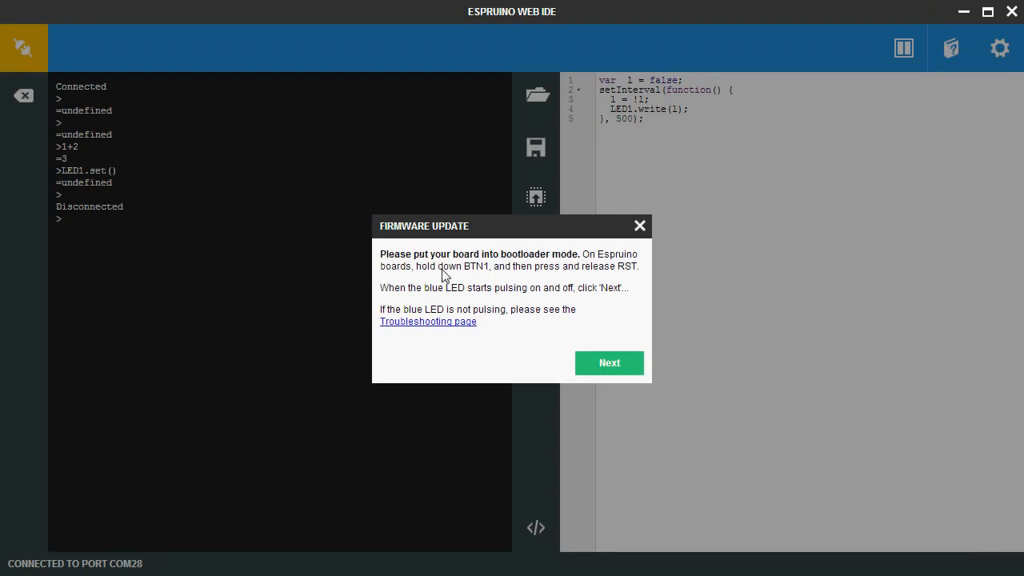
mouse_move(400, 270)
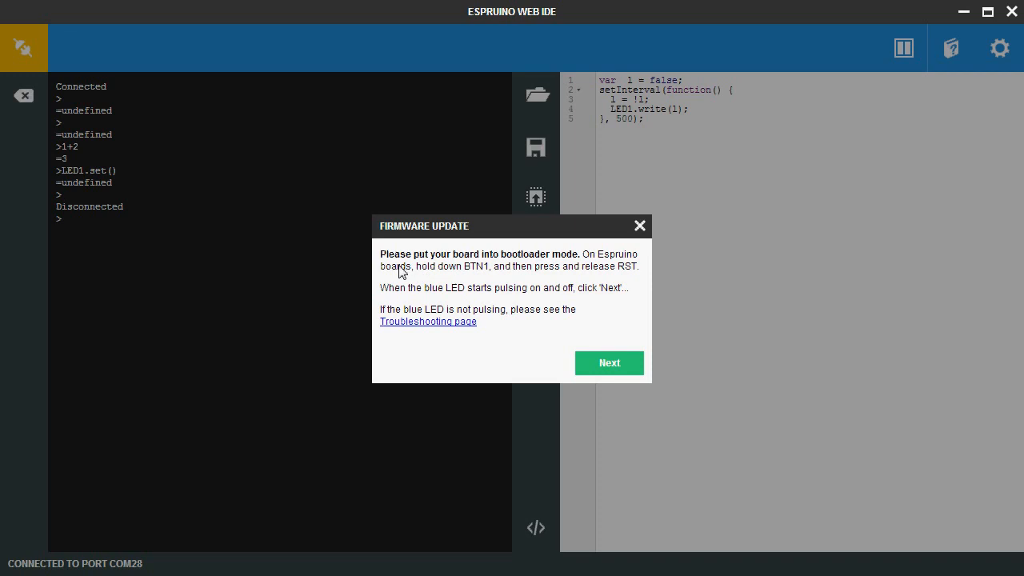
mouse_move(518, 265)
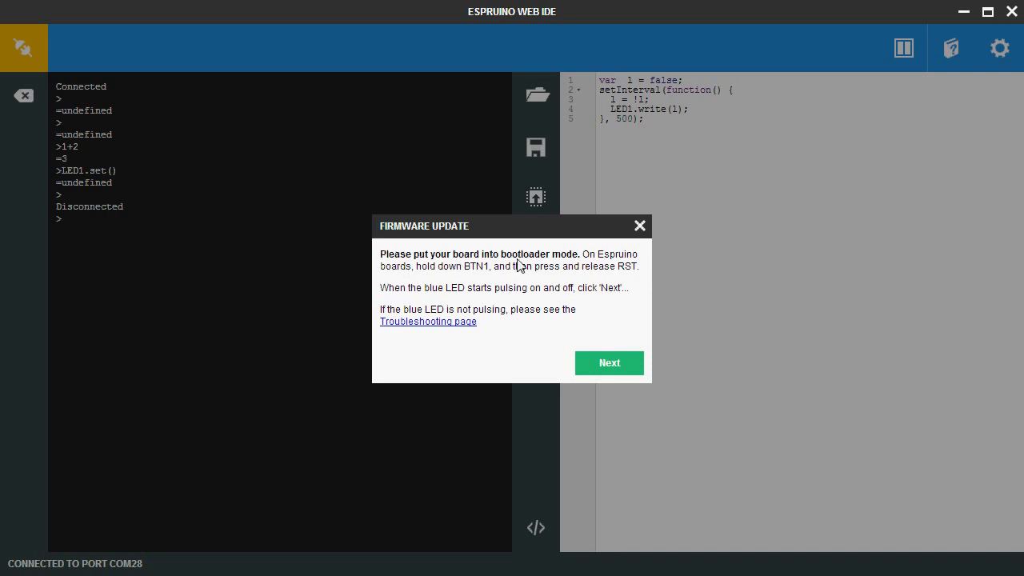
mouse_move(562, 314)
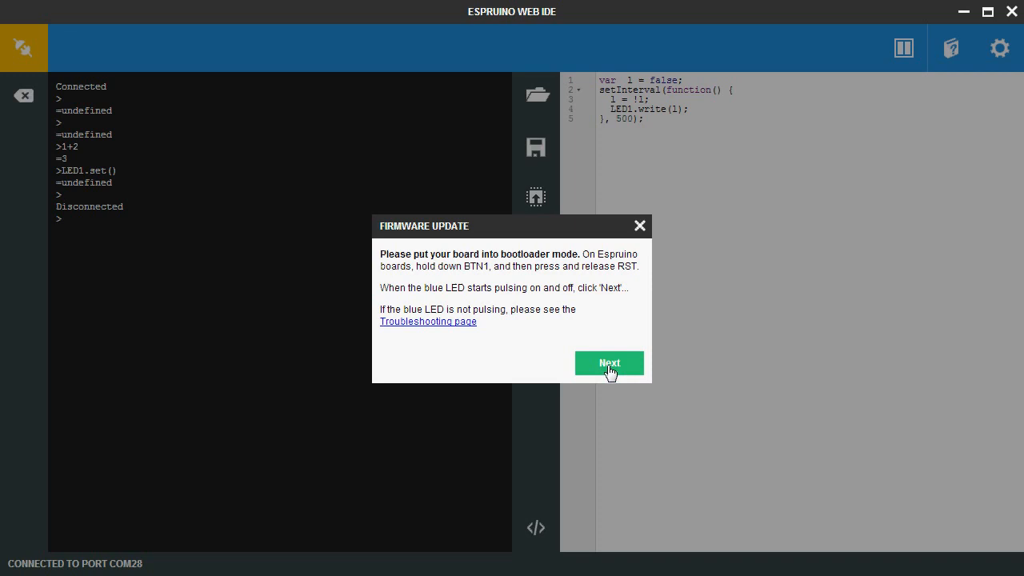
Confirm bootloader mode so the updater begins writing the new firmware
click(608, 362)
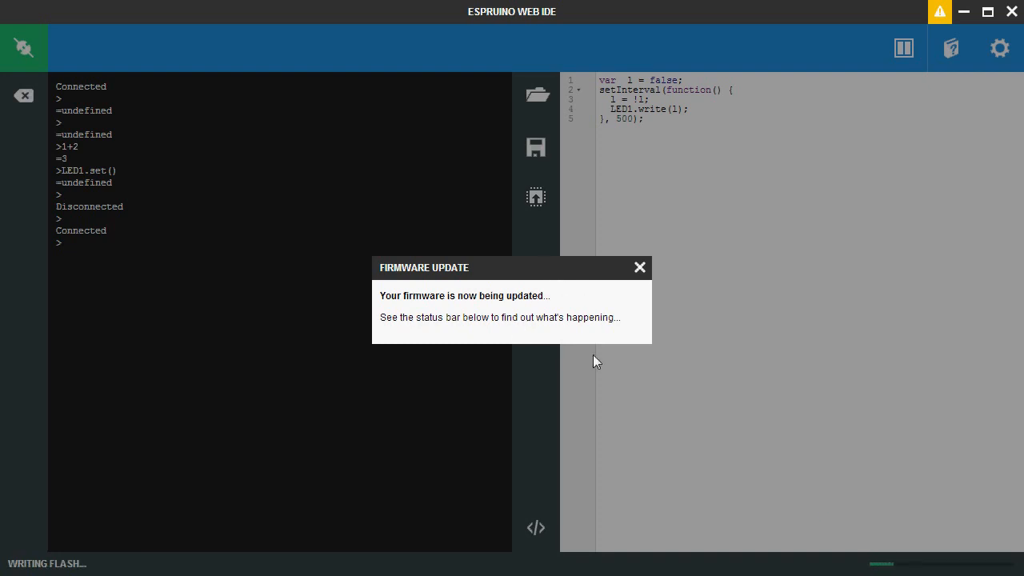
mouse_move(657, 349)
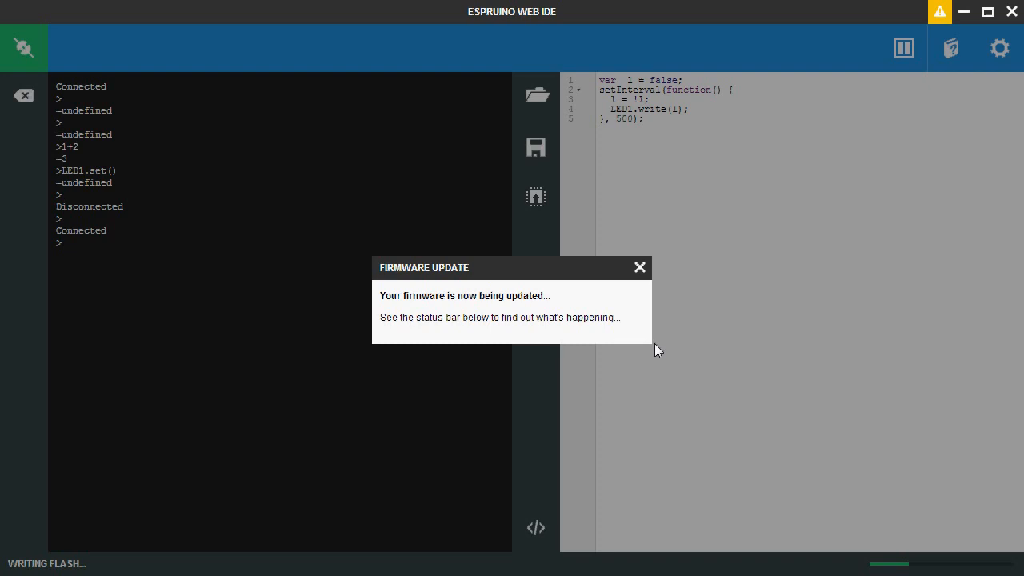
mouse_move(712, 390)
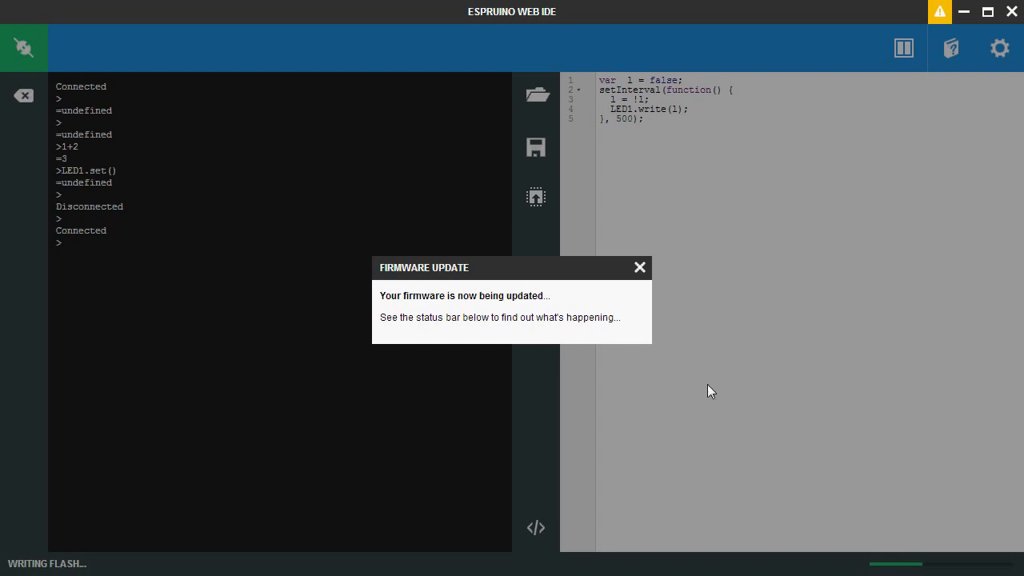
mouse_move(675, 390)
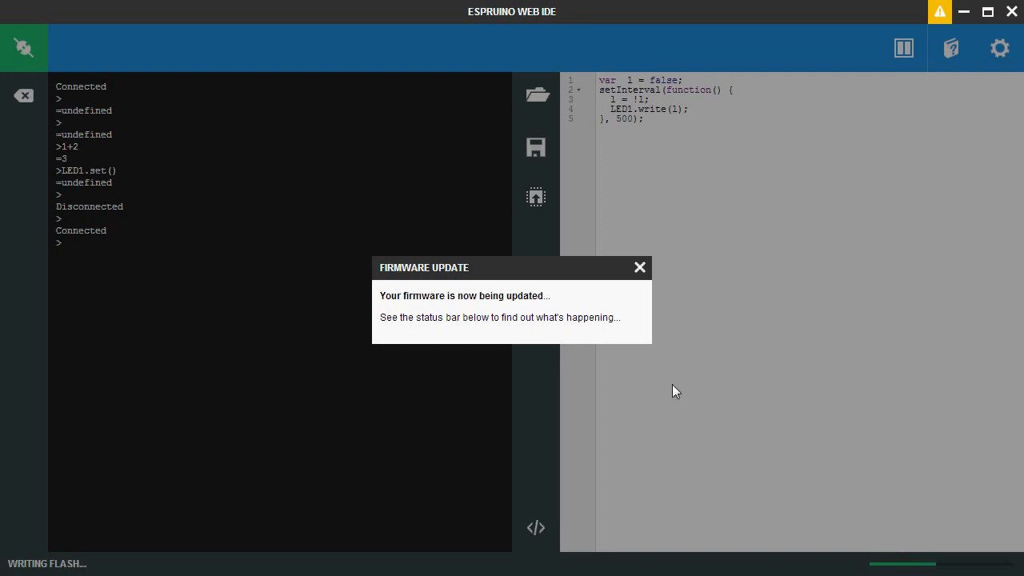
mouse_move(659, 394)
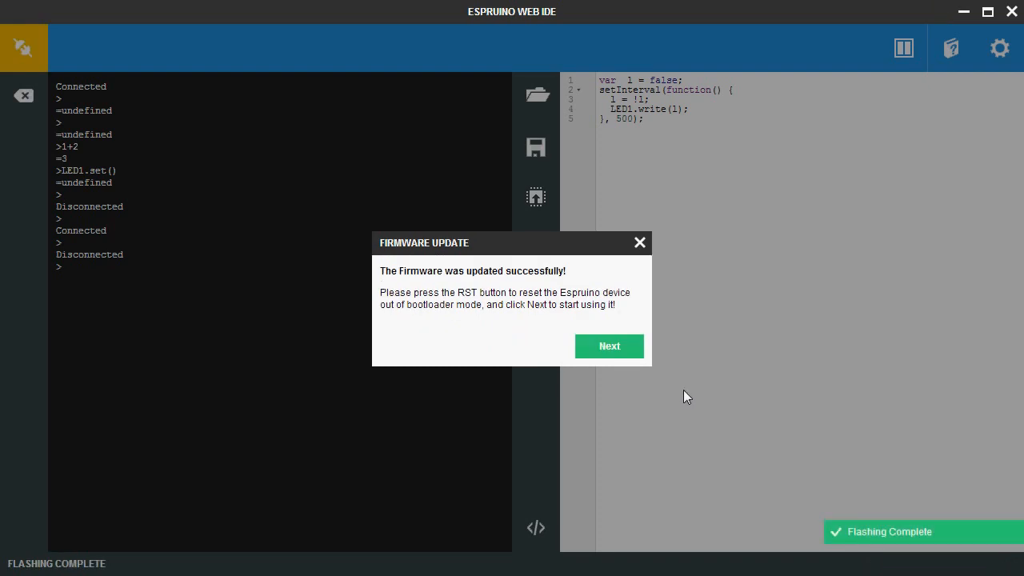
mouse_move(651, 462)
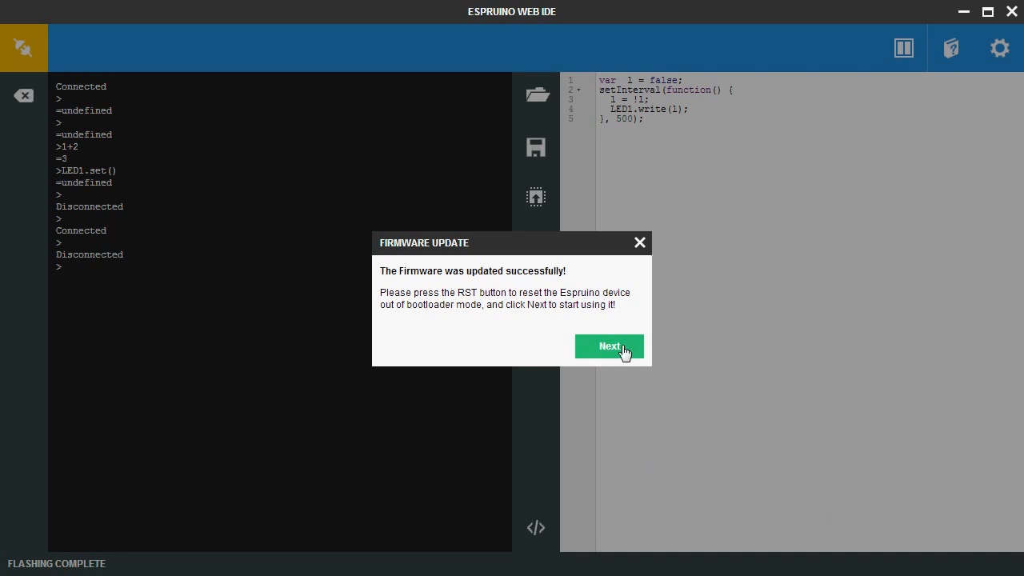
mouse_move(628, 355)
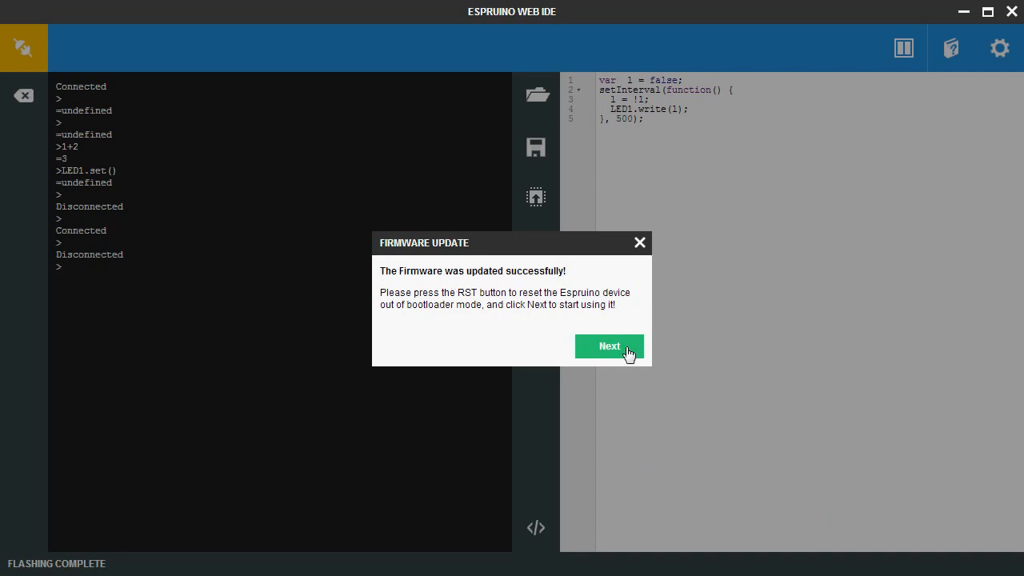
Finish the firmware update after resetting the board
click(607, 345)
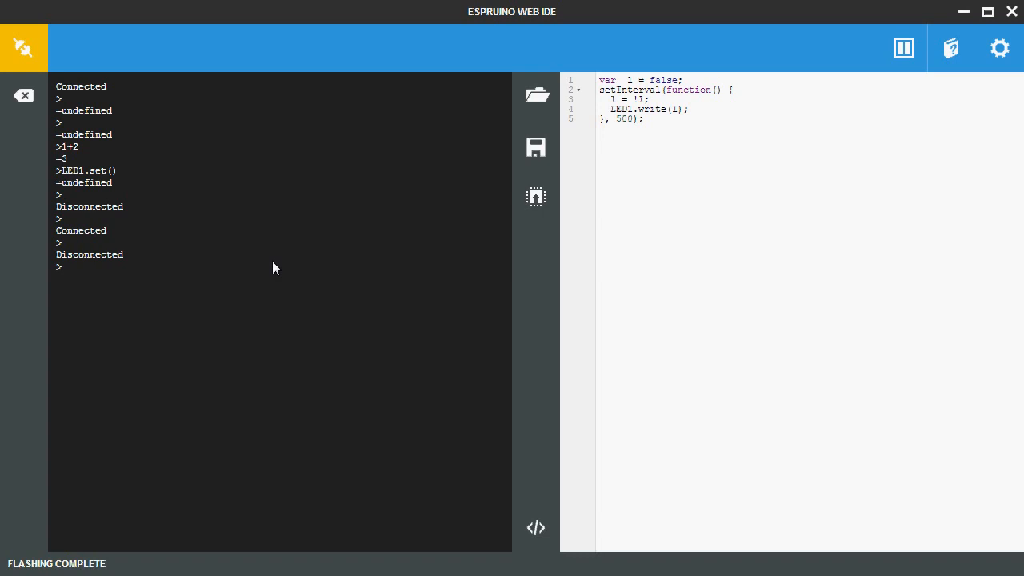
Reconnect to the board on port COM28 after the update
click(22, 48)
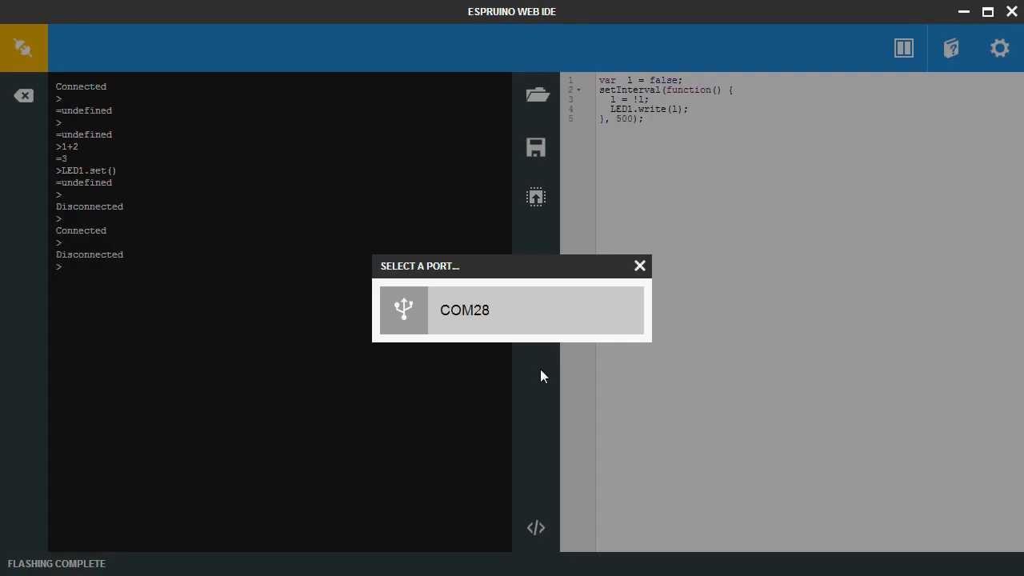
click(464, 310)
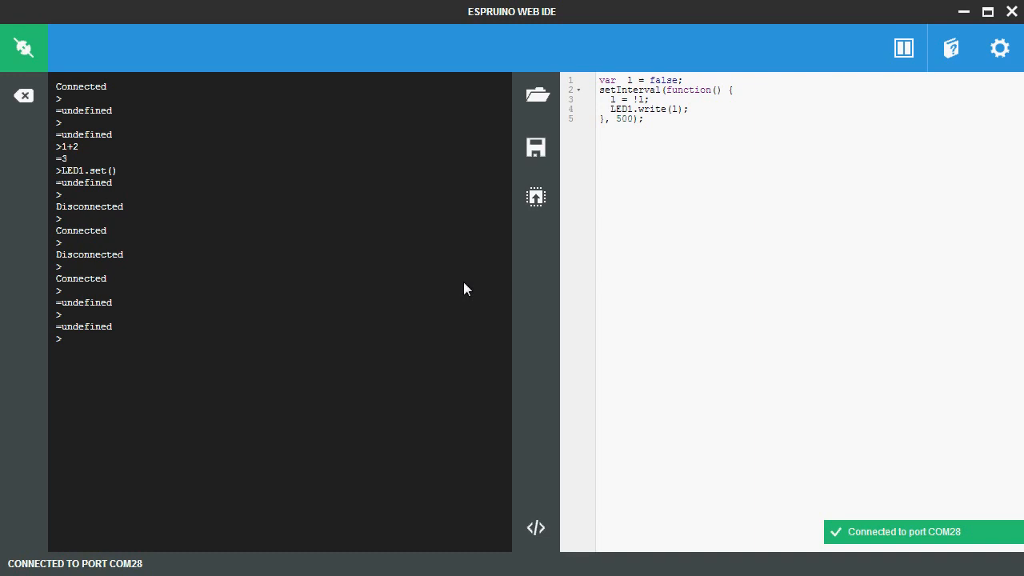
mouse_move(356, 332)
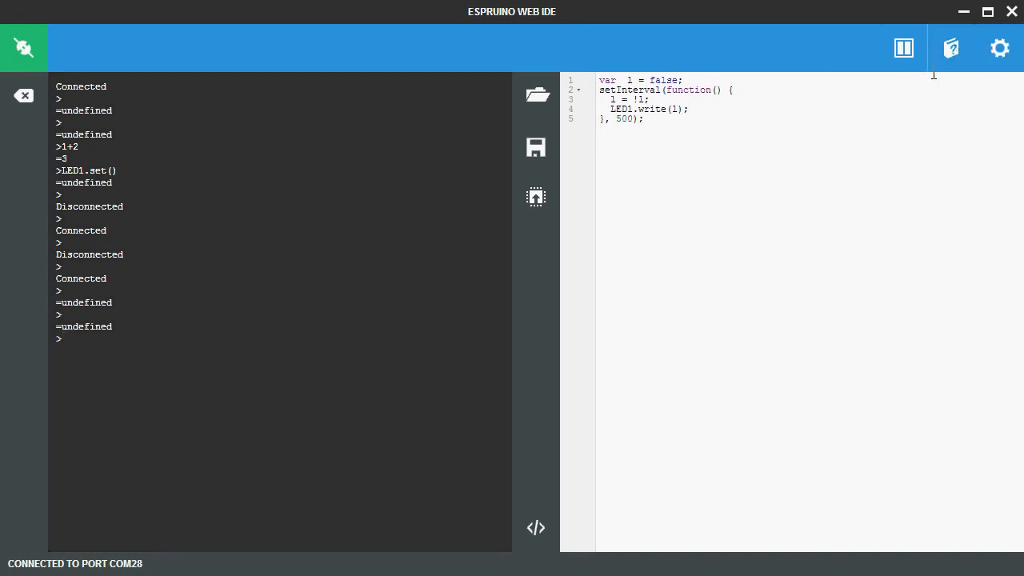
click(950, 48)
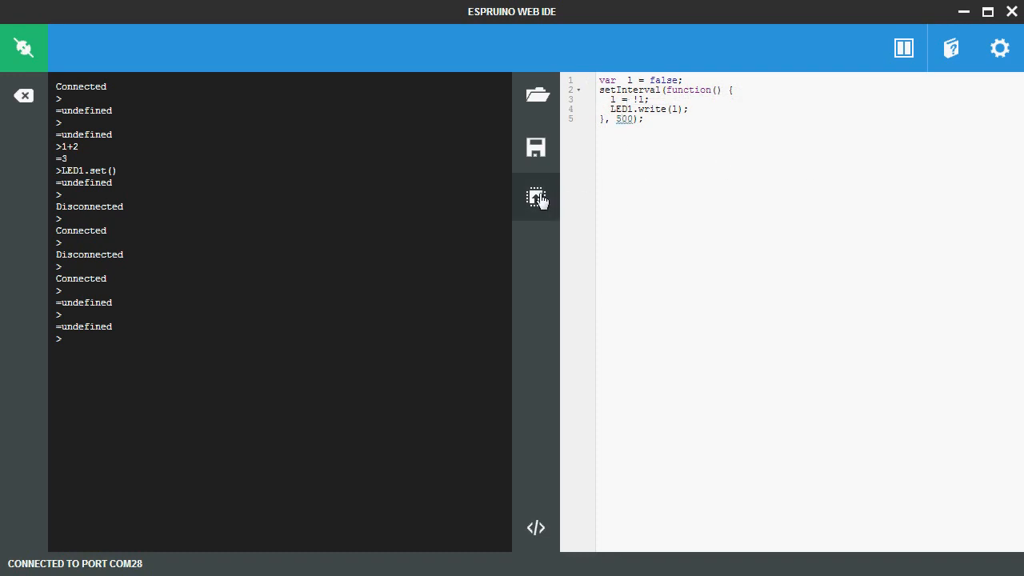
Send the LED-blinking code with a 100 ms interval to the board twice
click(535, 197)
text(1)
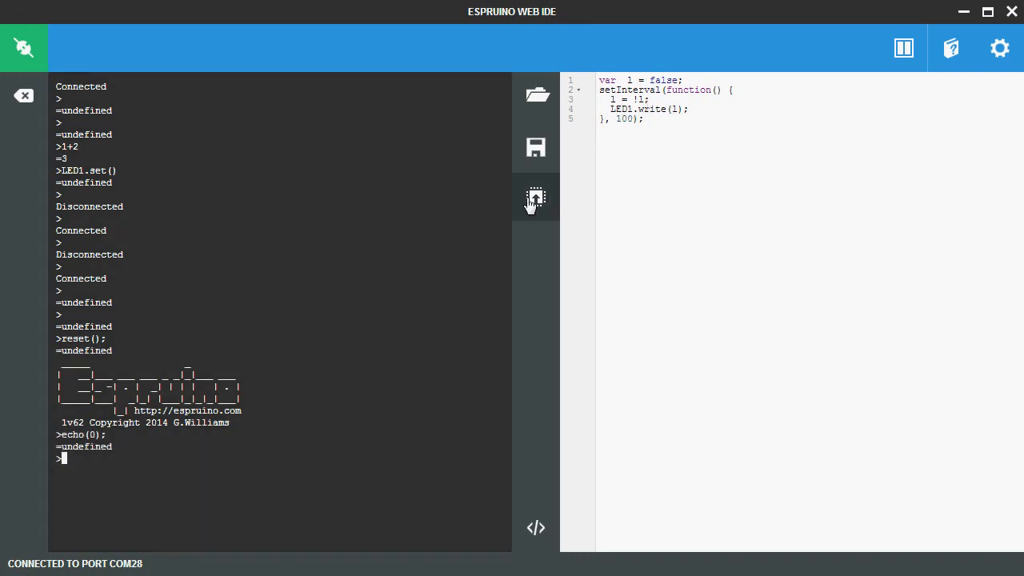
click(535, 198)
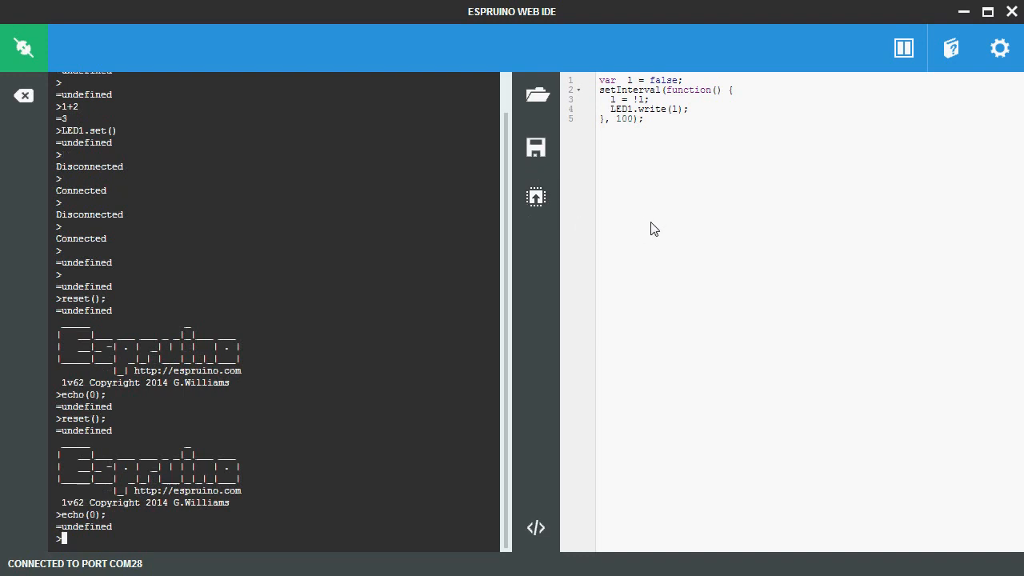
mouse_move(536, 528)
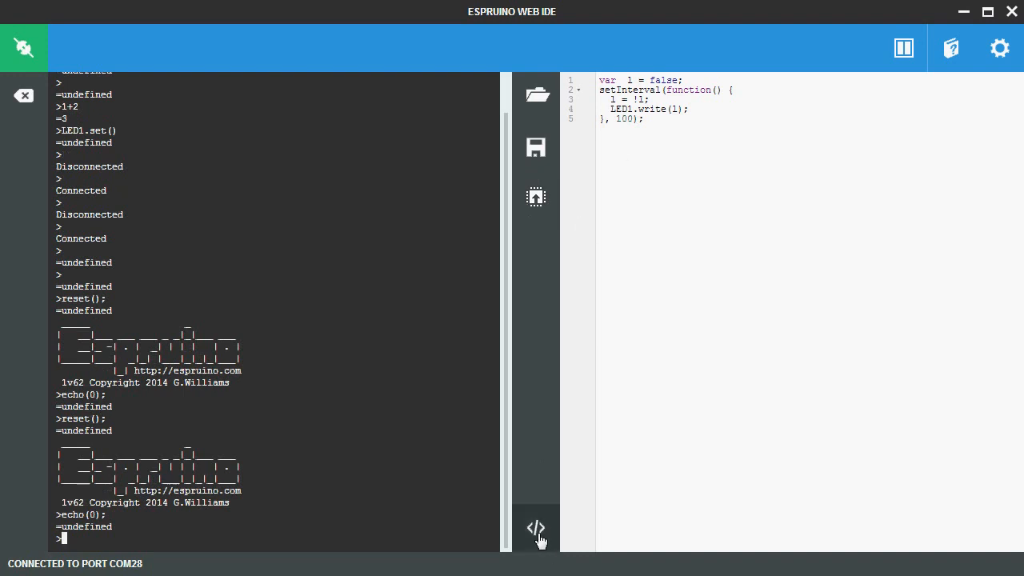
Arrange the BTN1 watch, LED1 digitalWrite and wait blocks in the Blockly workspace
click(534, 528)
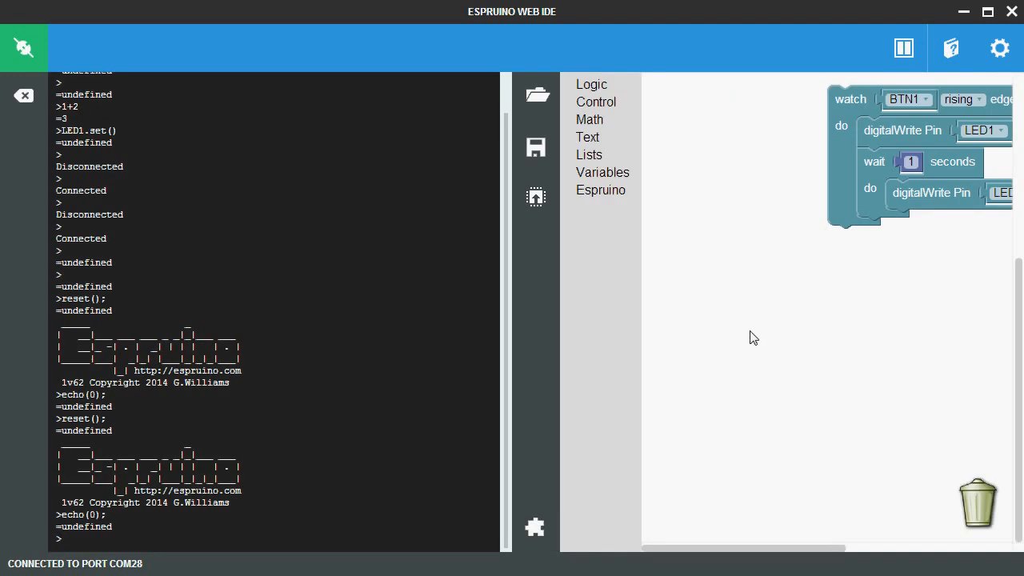
drag(851, 99, 684, 108)
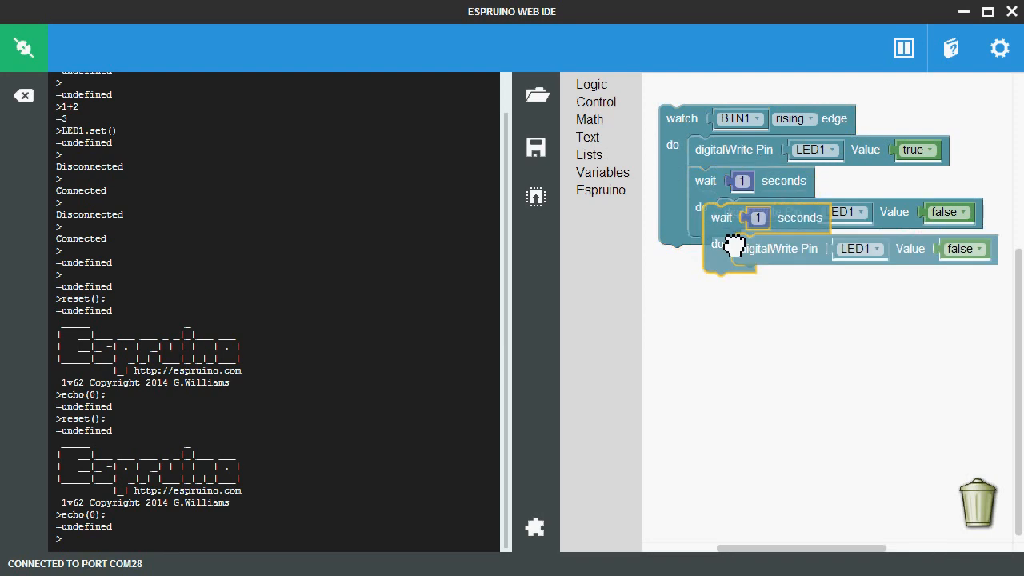
click(591, 83)
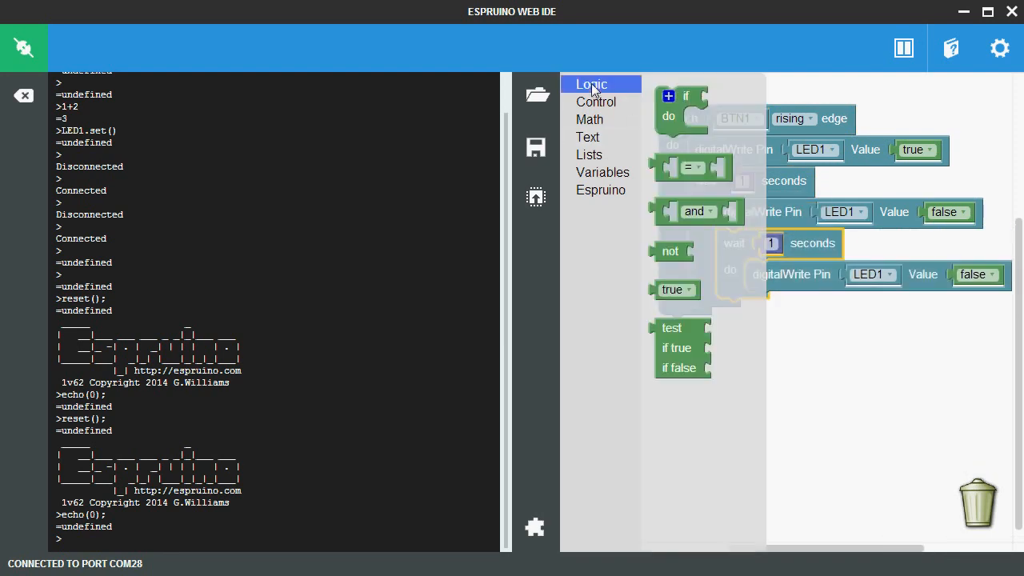
mouse_move(590, 104)
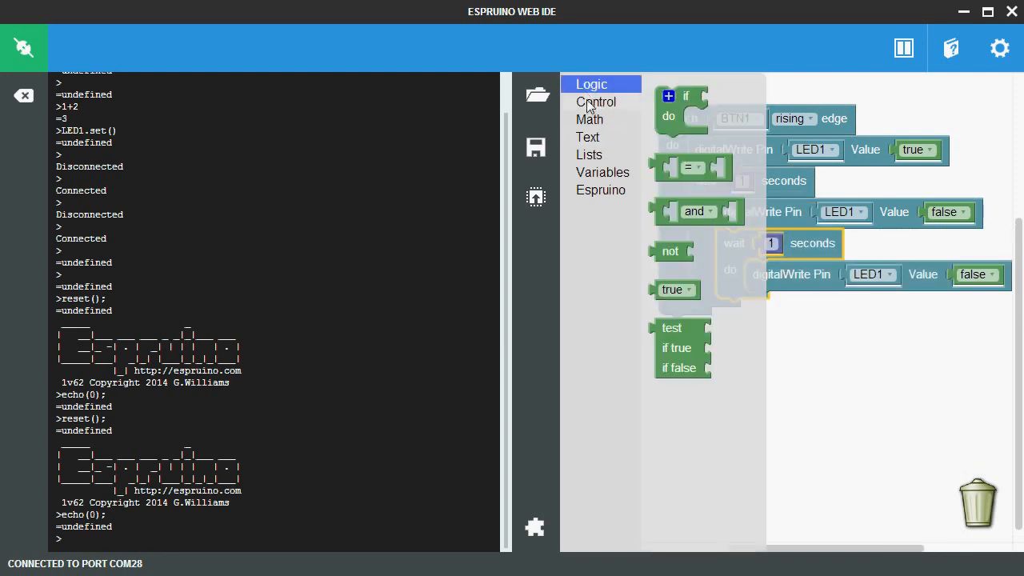
click(587, 138)
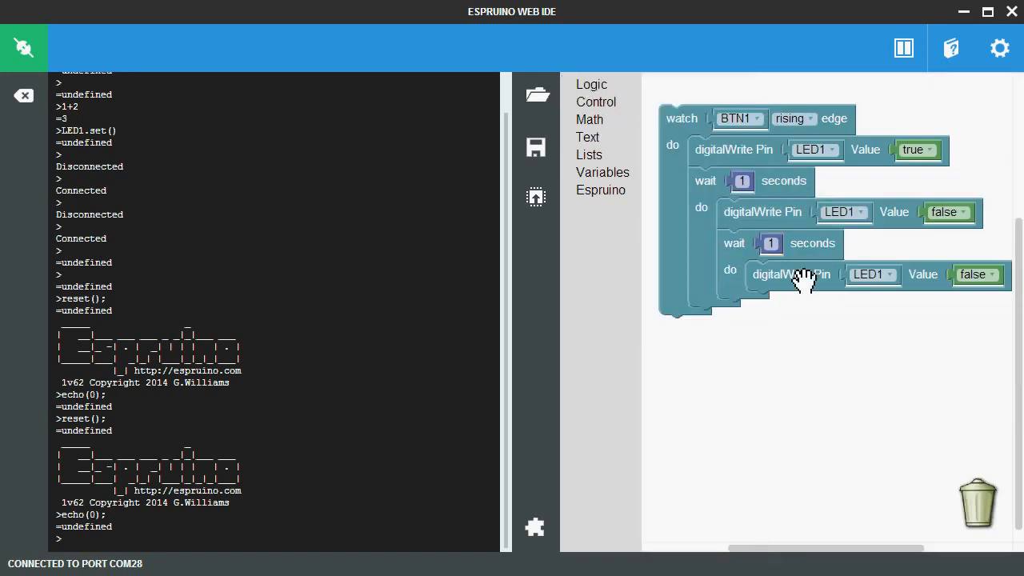
mouse_move(534, 199)
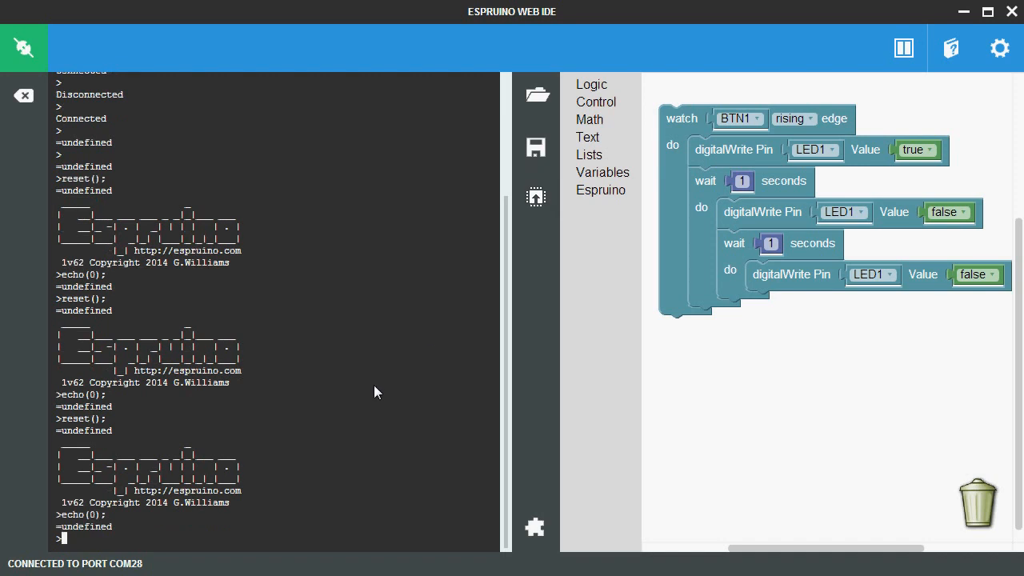
Save the program to the board's flash by running save() in the console
text(save())
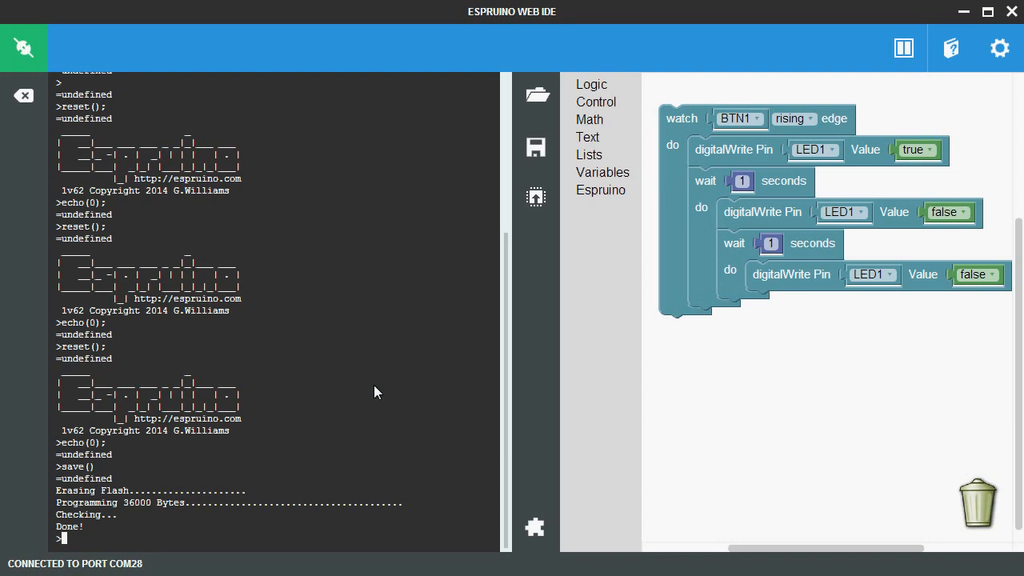
mouse_move(381, 317)
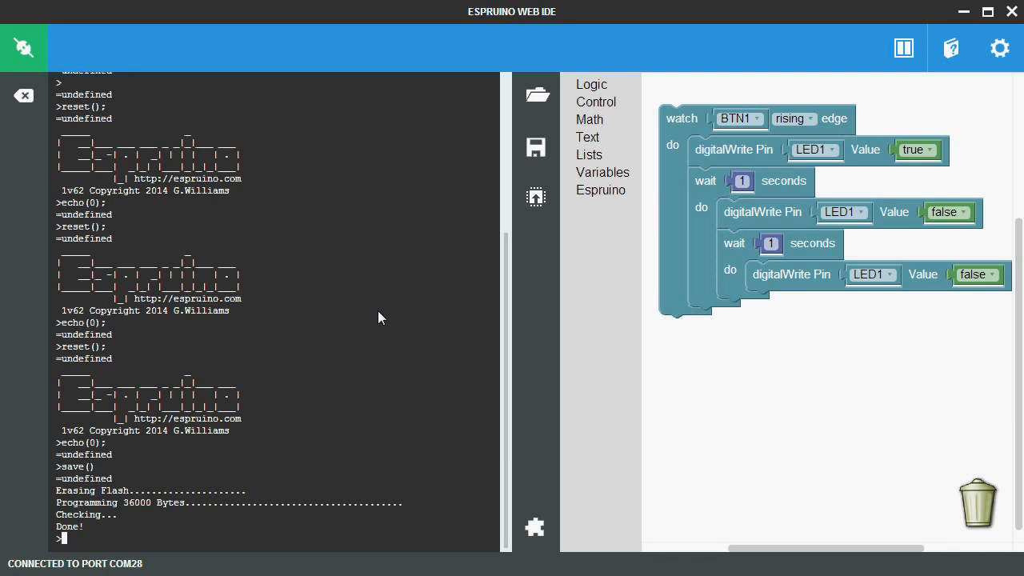